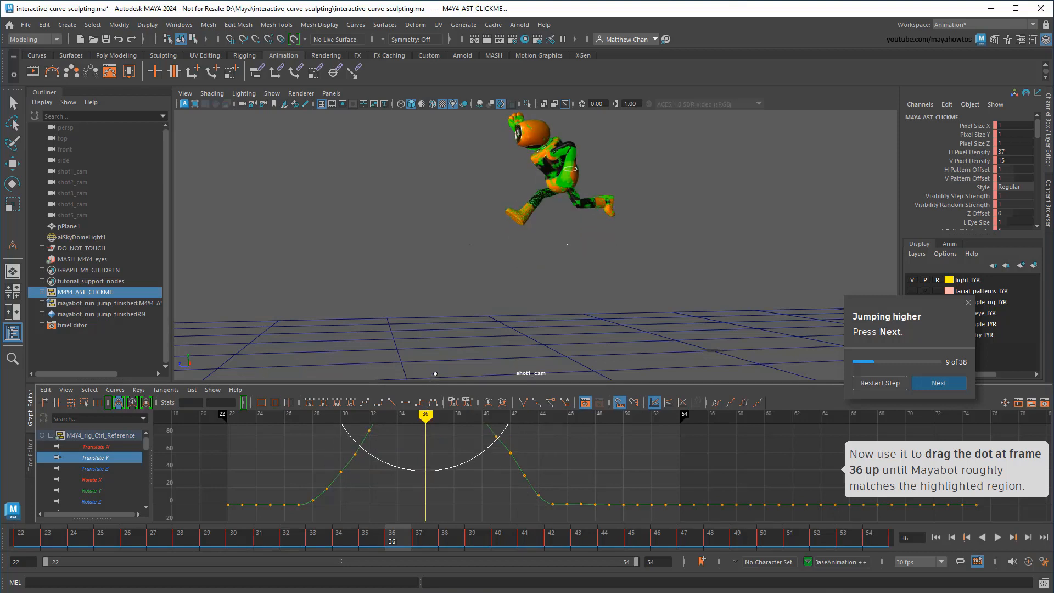
Preview Mayabot's higher jump in playback, then close the tutorial and start an empty scene
left_click(937, 382)
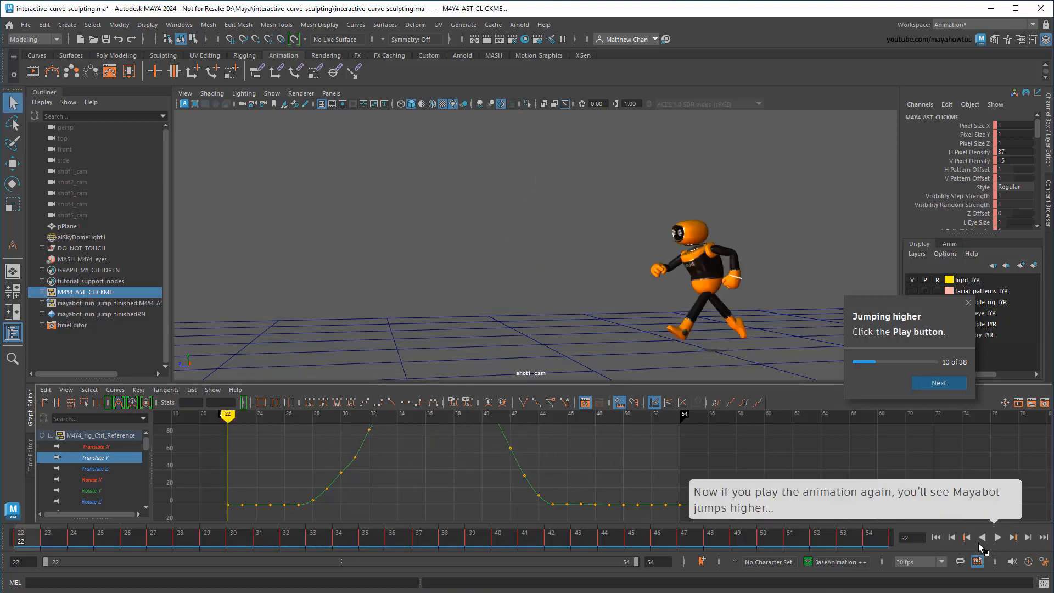
left_click(997, 537)
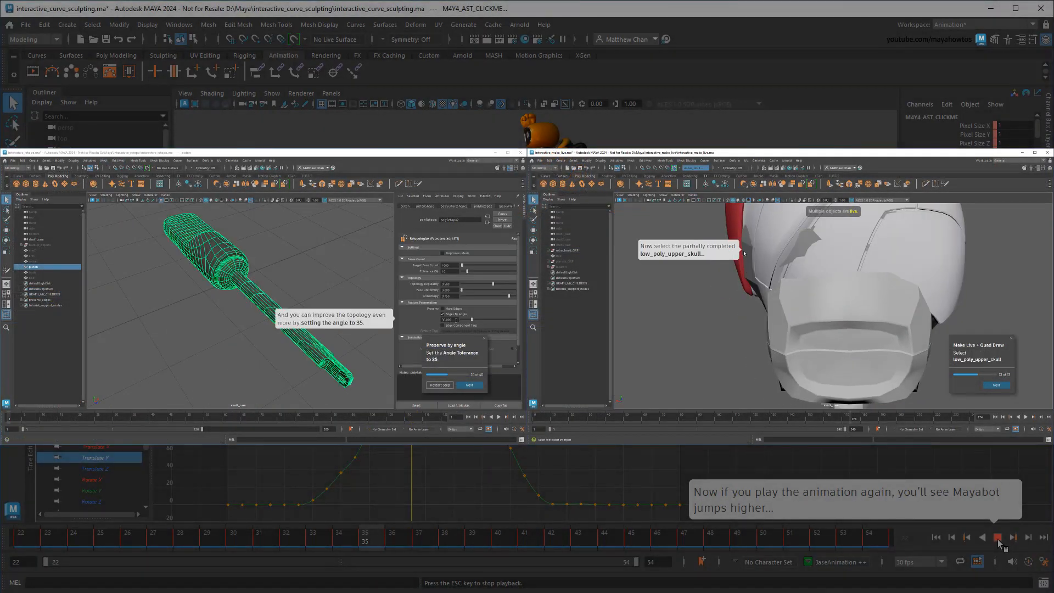
left_click(468, 384)
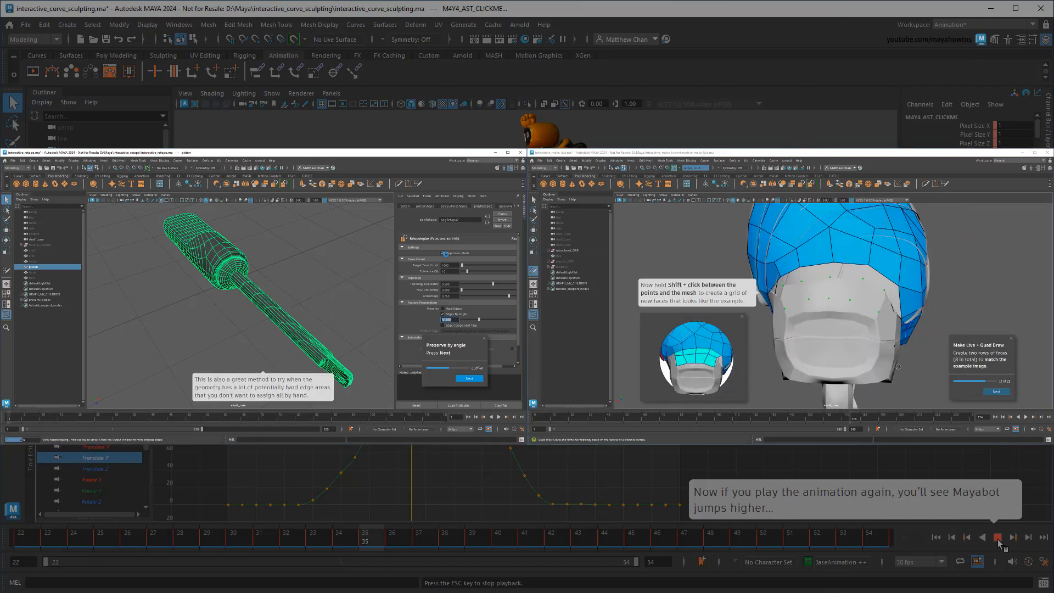
left_click(816, 272)
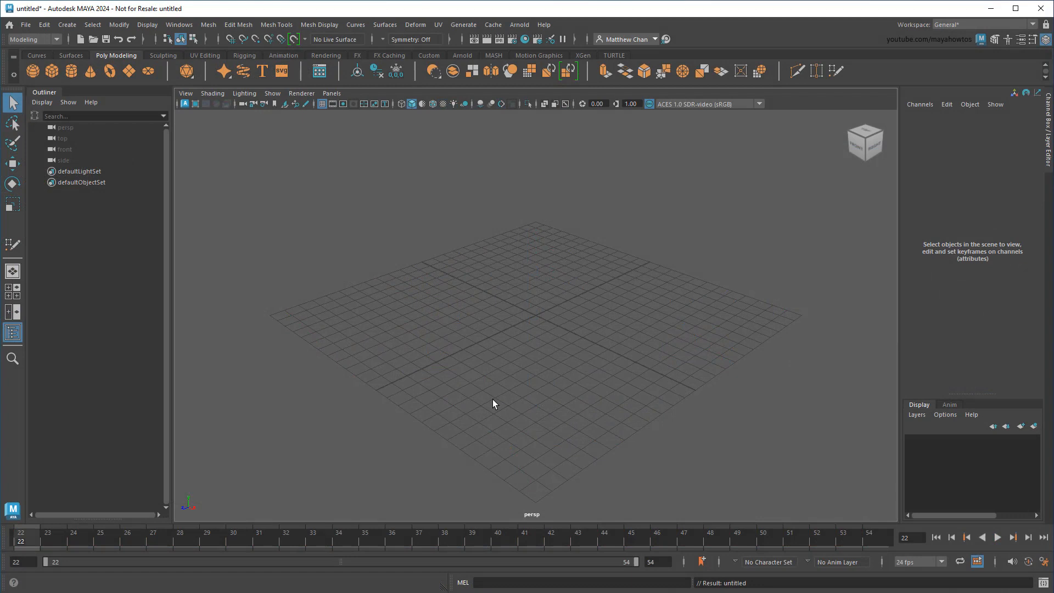
Load interactive_retopo.ma through File > Open Scene
left_click(26, 24)
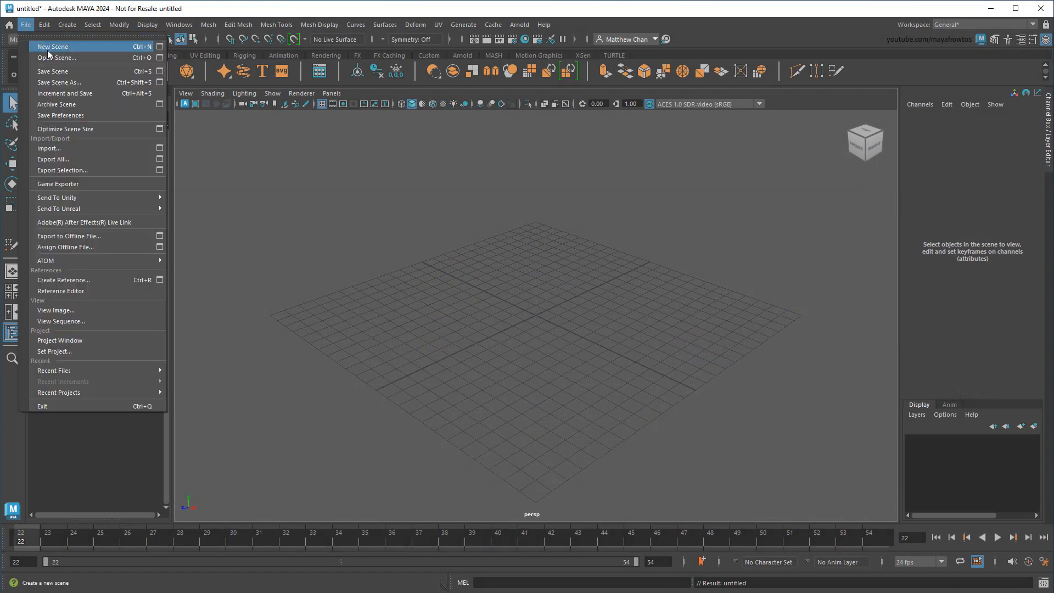
left_click(57, 57)
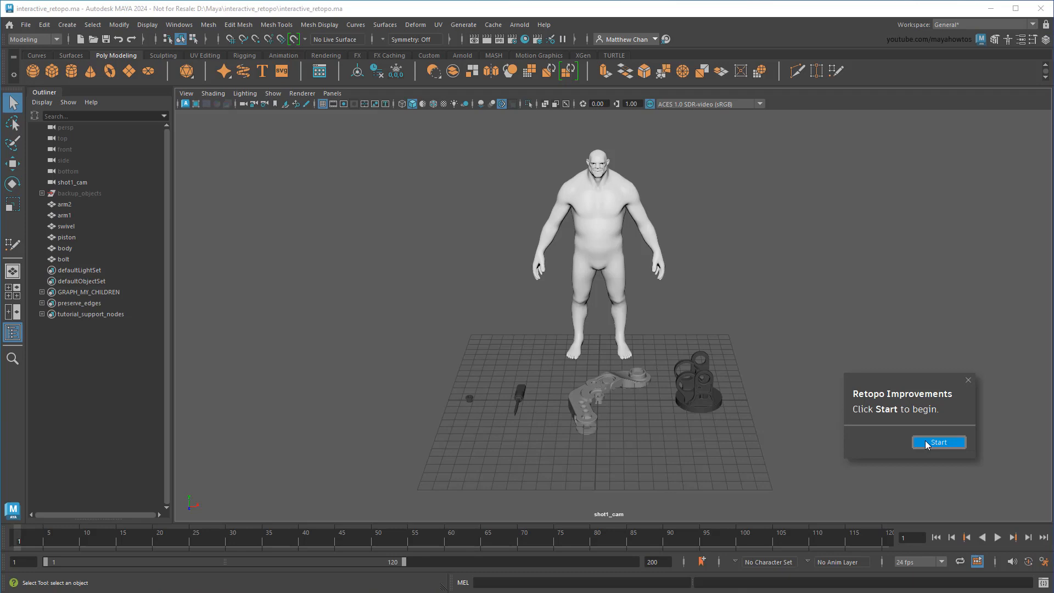
Start the Retopo Improvements tutorial and advance to the basic retopology step
left_click(938, 442)
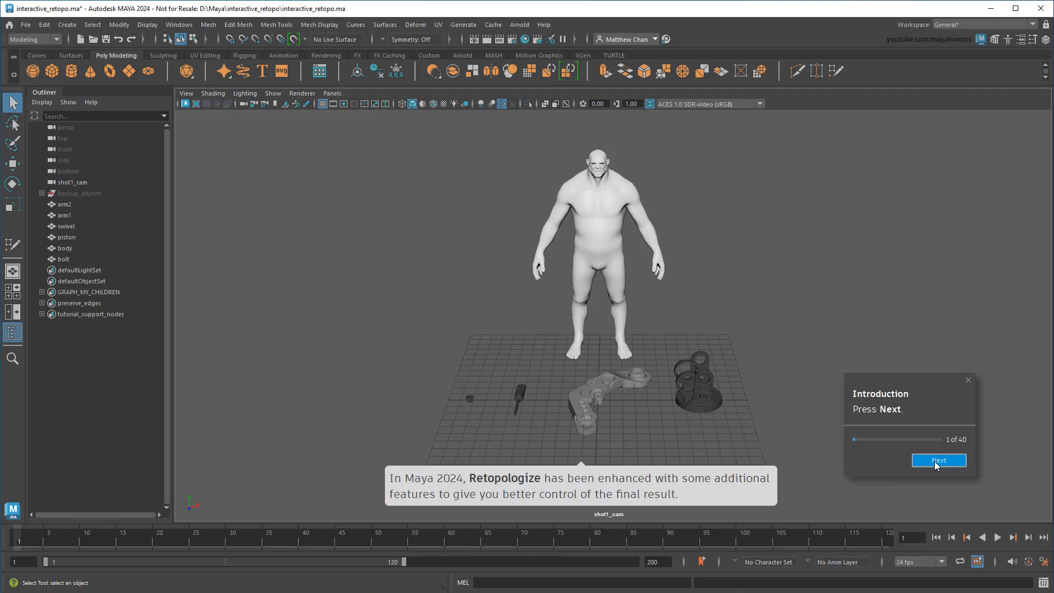
left_click(937, 460)
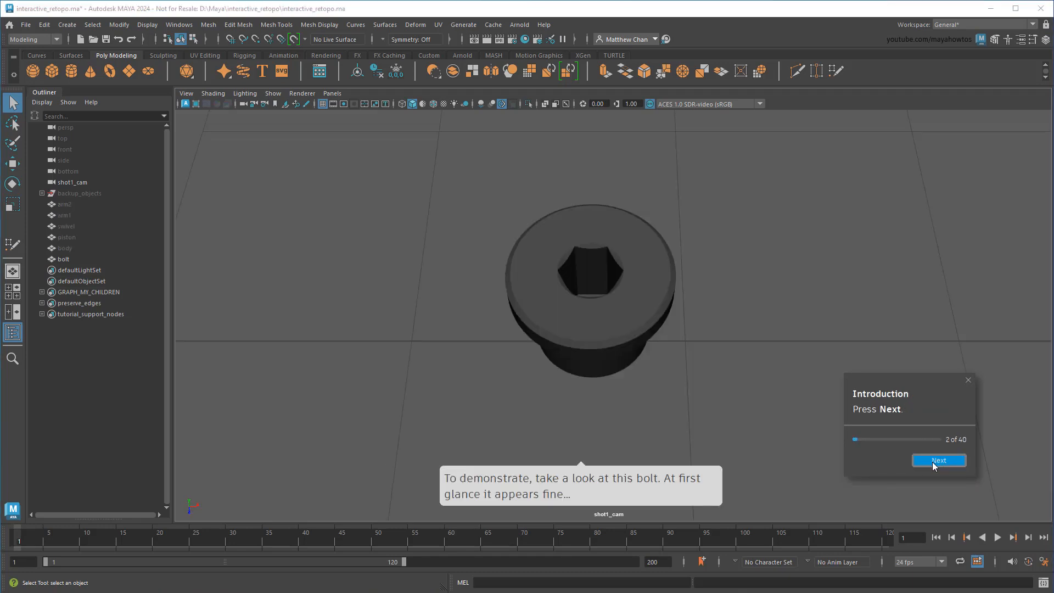
left_click(937, 460)
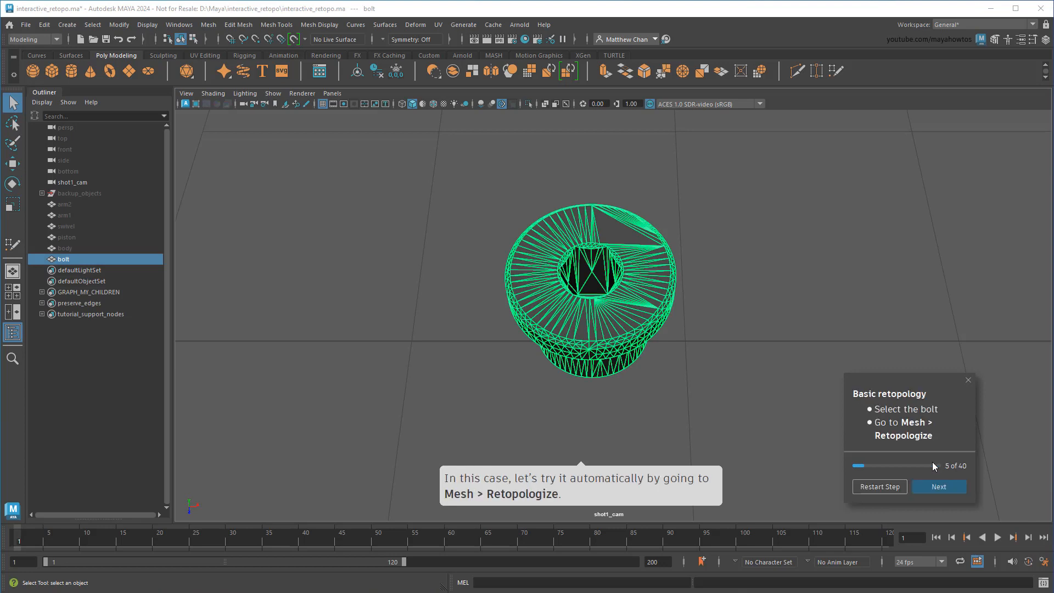
Run Mesh > Retopologize on the bolt and compare it against old_bolt
left_click(209, 24)
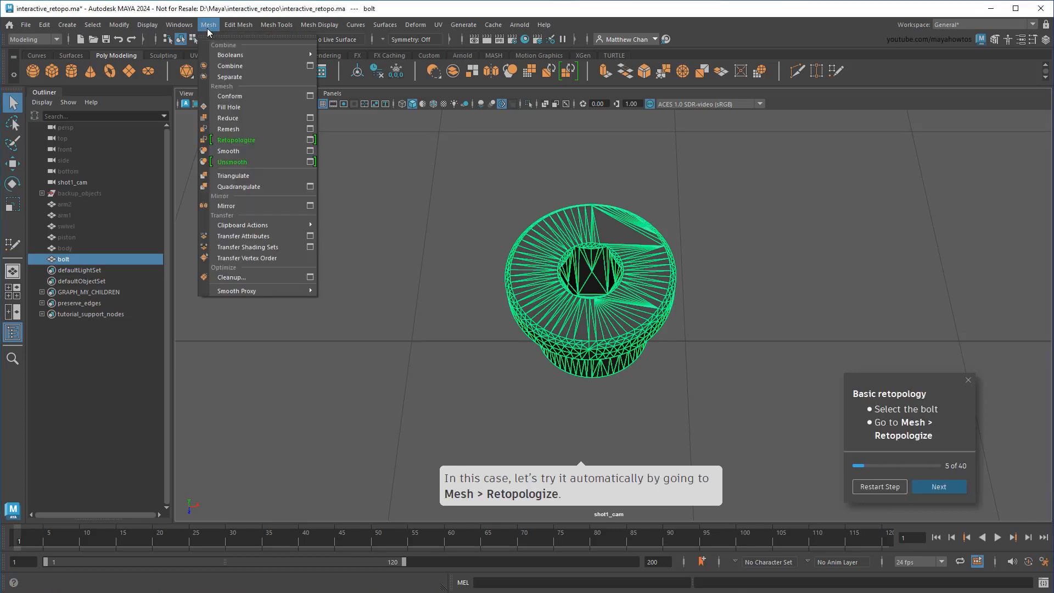
left_click(236, 140)
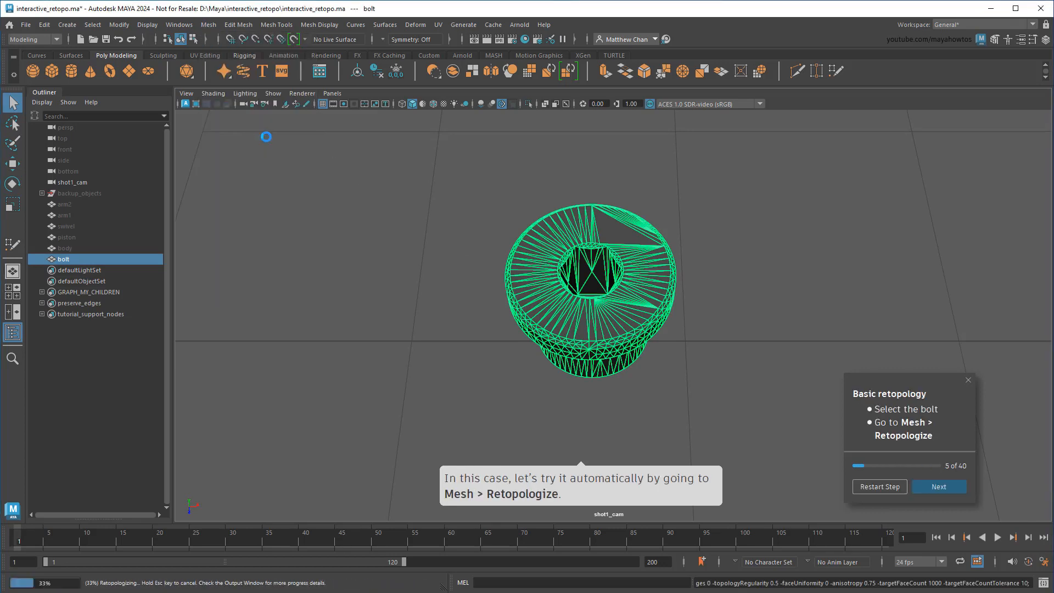
left_click(939, 486)
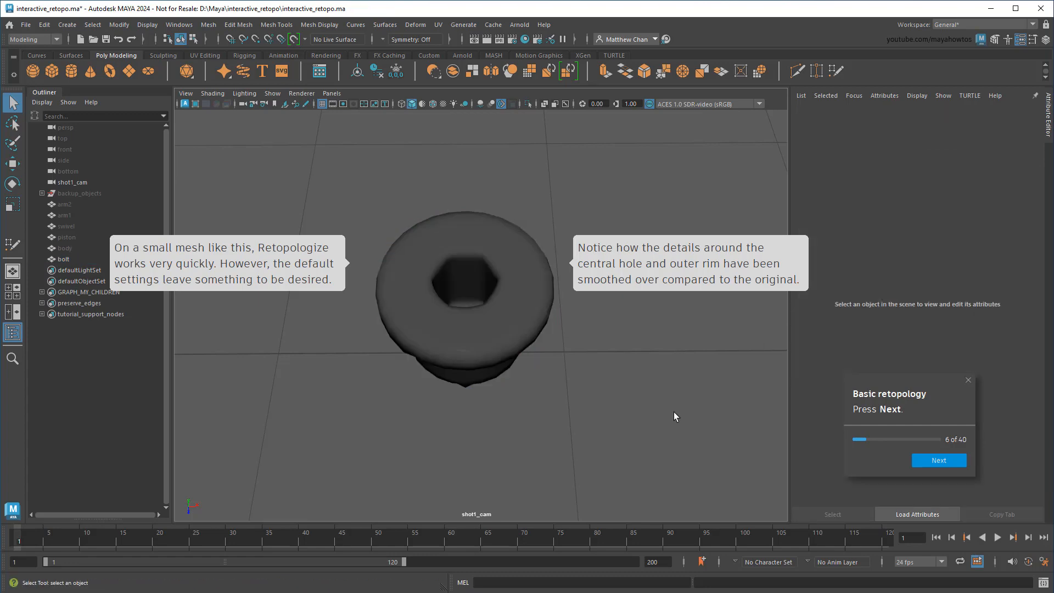
left_click(938, 461)
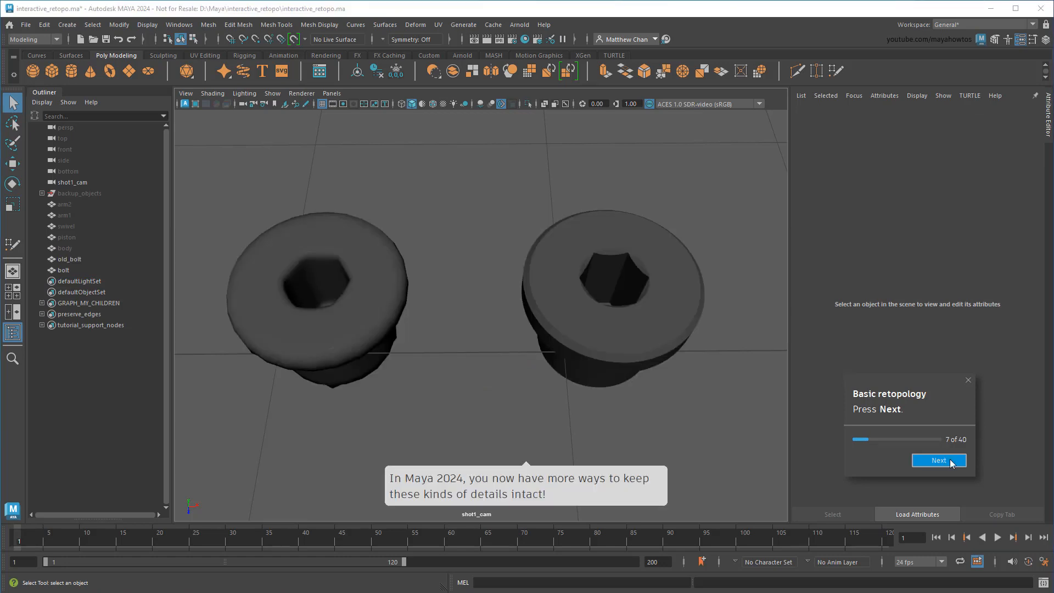
mouse_move(685, 424)
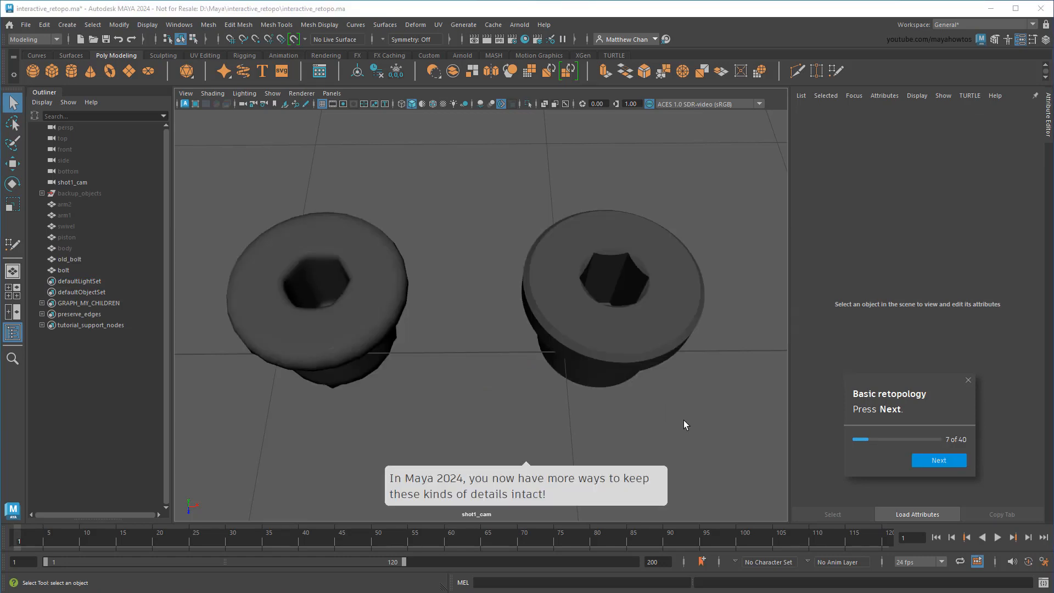
mouse_move(698, 422)
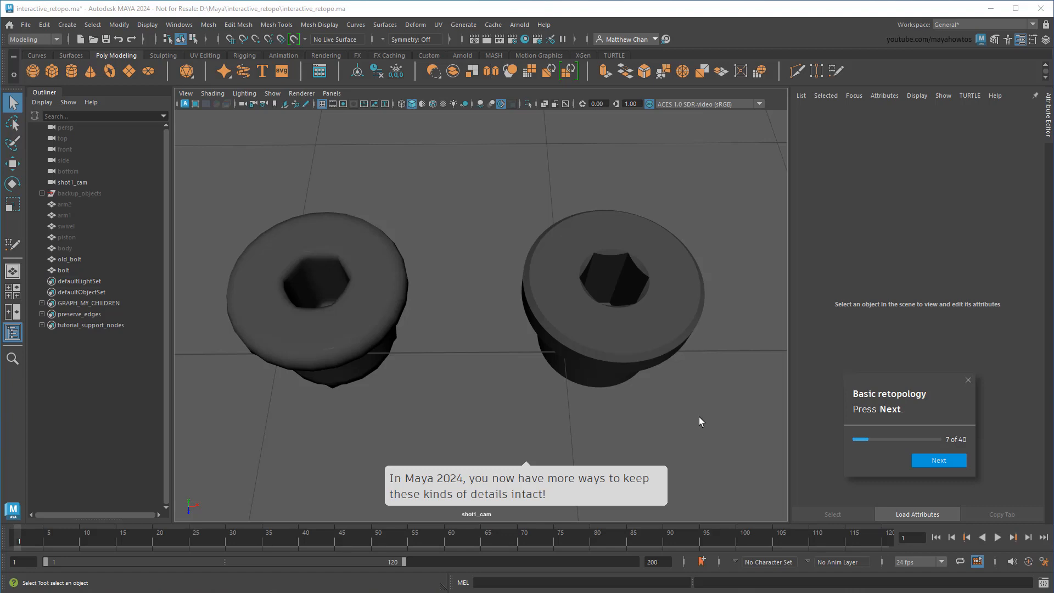
left_click(938, 460)
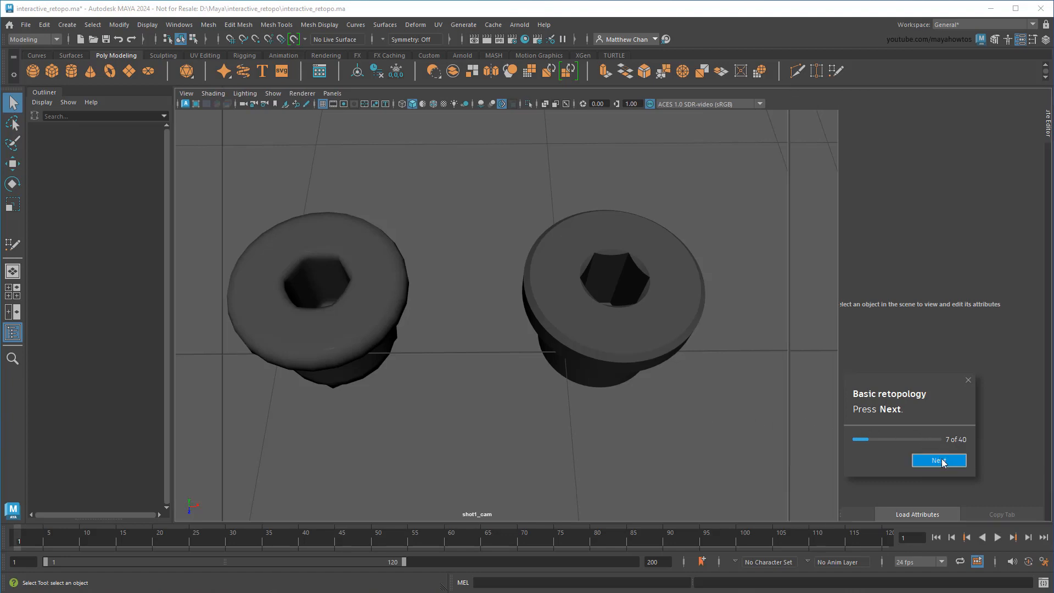
Soften all bolt edges and extend the hex hole and rim edges into contiguous loops
left_click(938, 460)
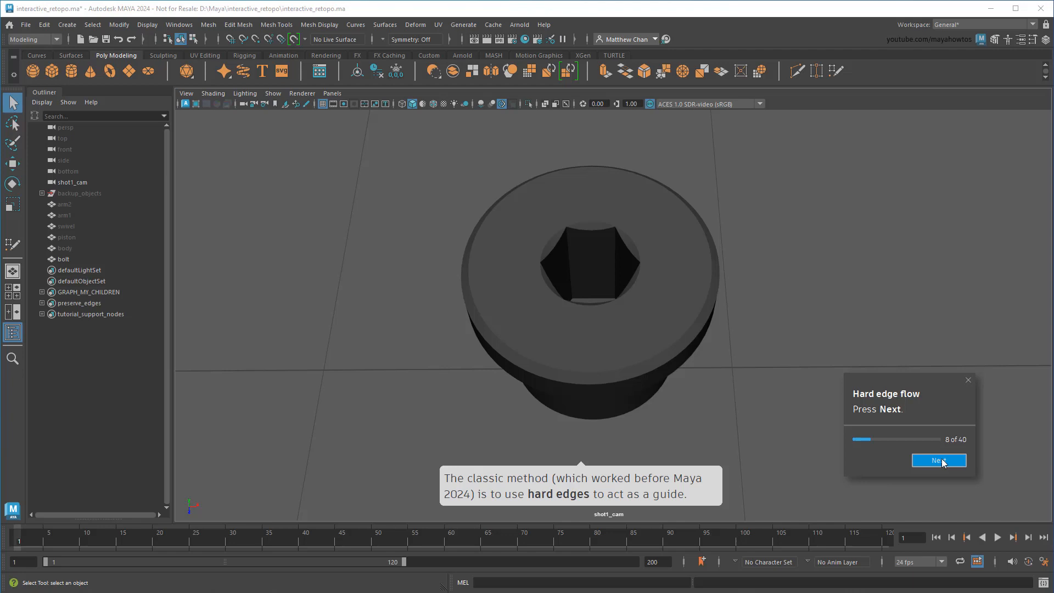
left_click(938, 460)
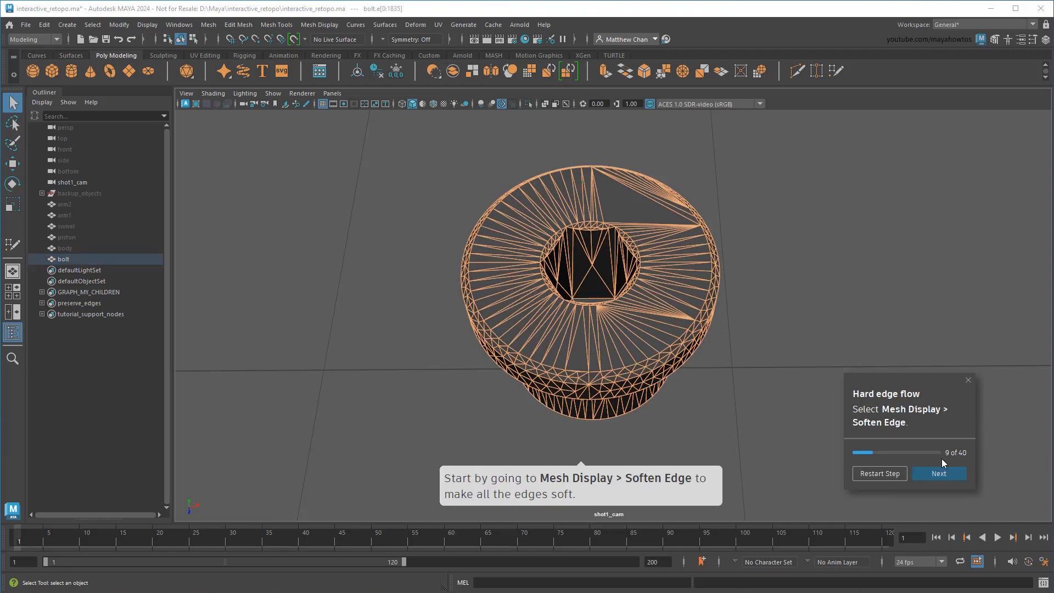
mouse_move(355, 44)
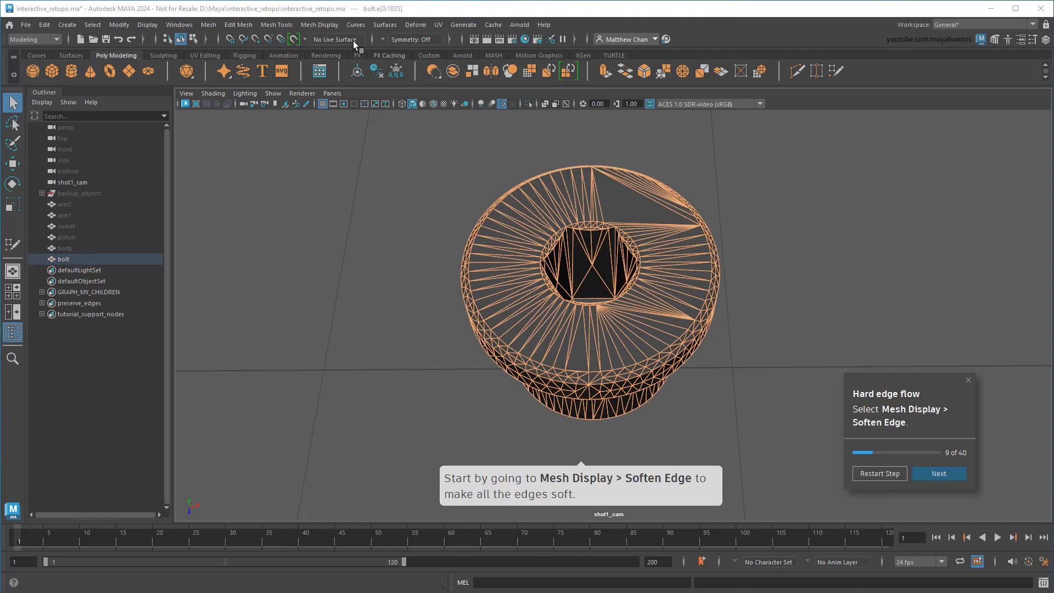
left_click(320, 24)
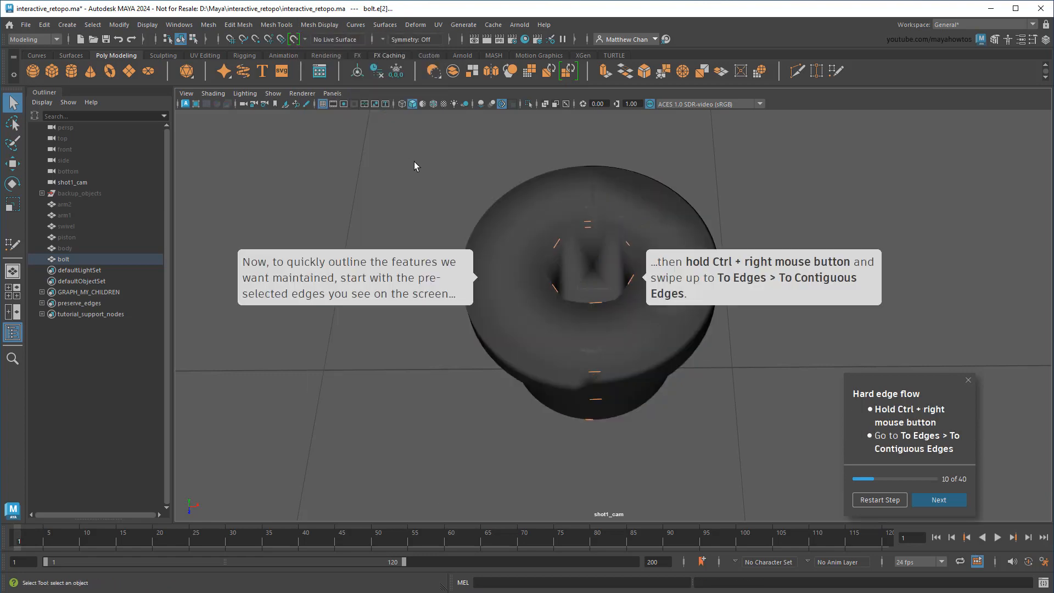
mouse_move(410, 159)
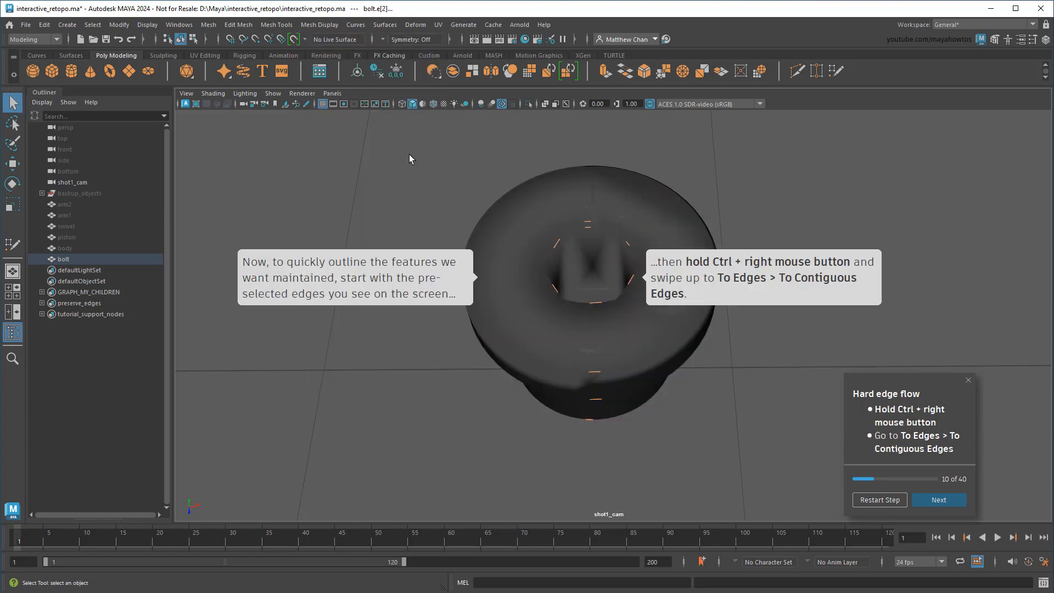
left_click(433, 104)
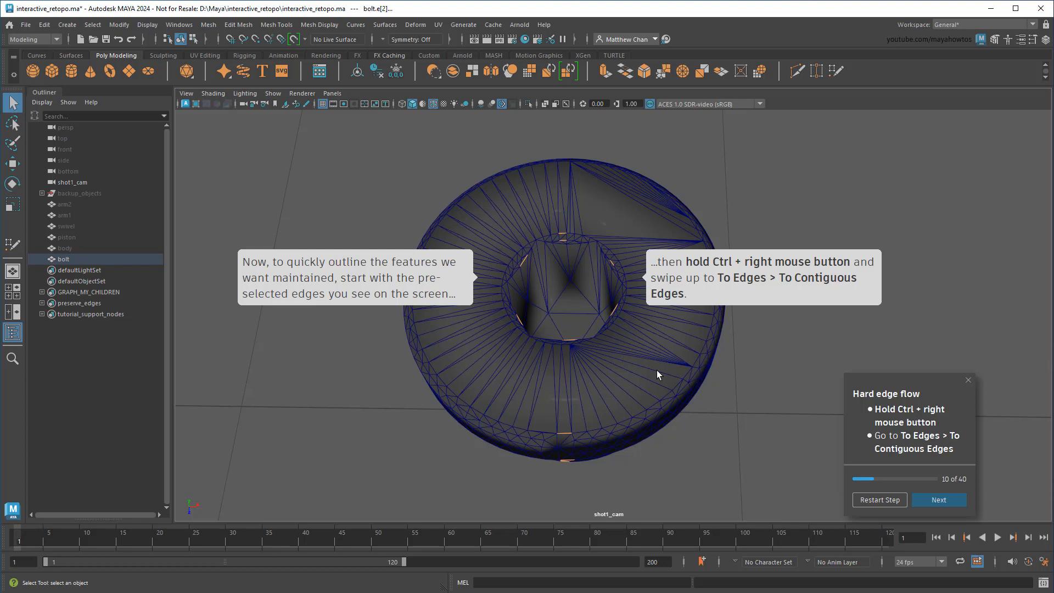
right_click(571, 263)
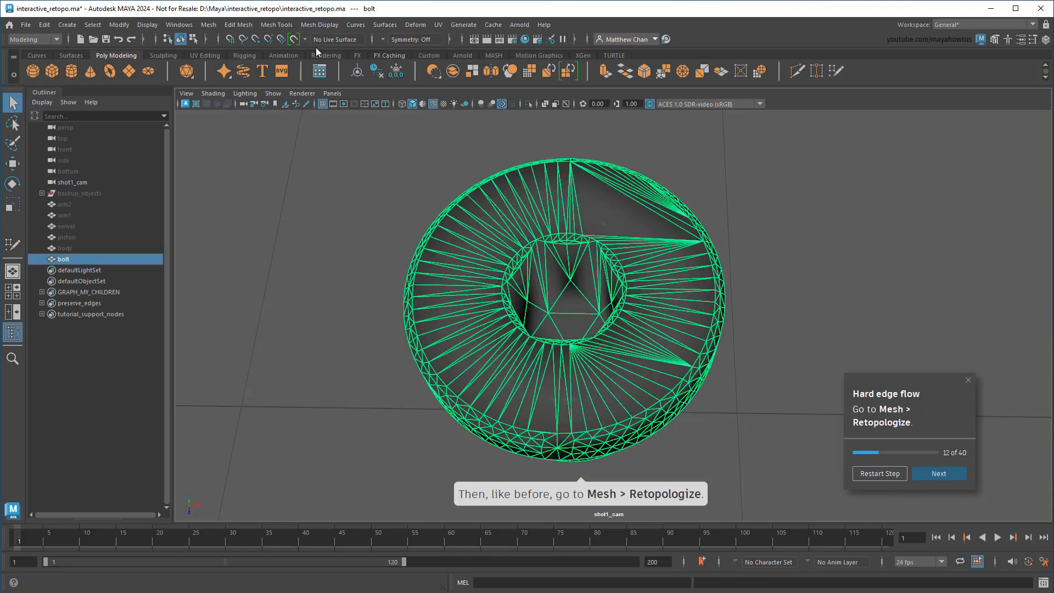
Retopologize the bolt again with Preserve Hard Edges enabled
left_click(208, 25)
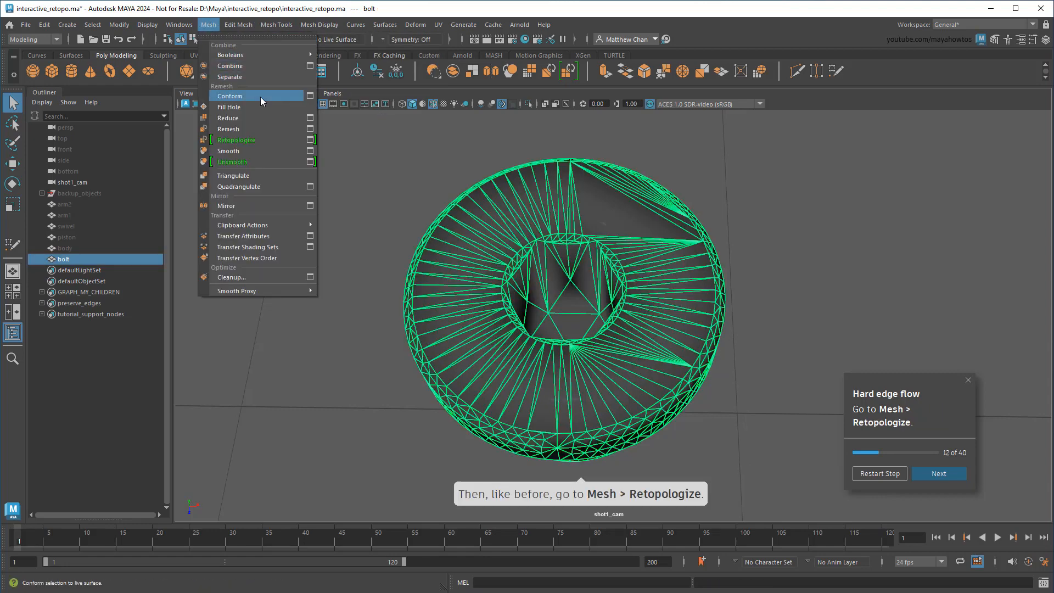
left_click(236, 140)
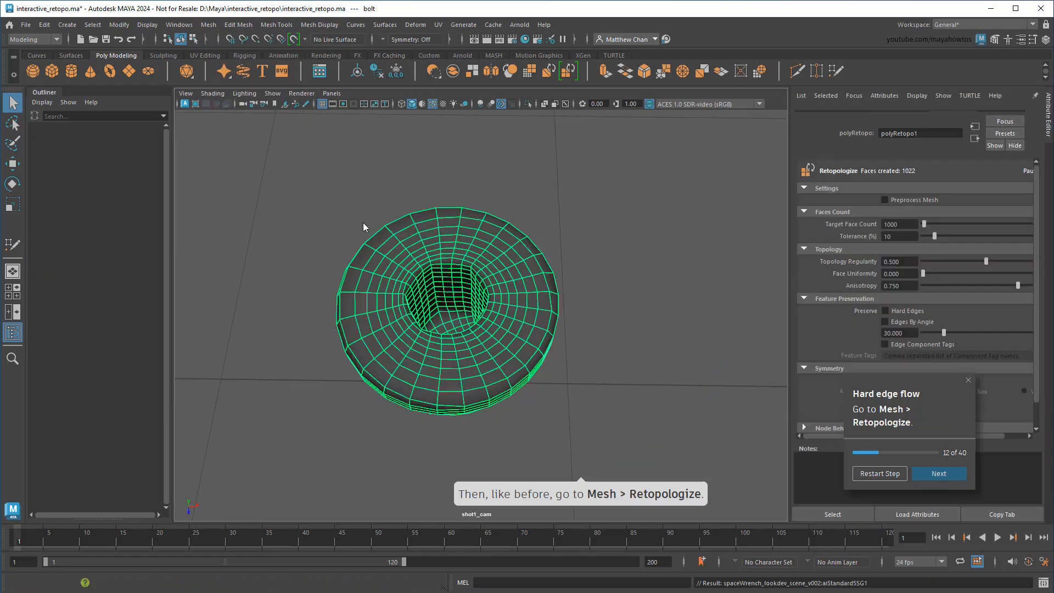
left_click(937, 473)
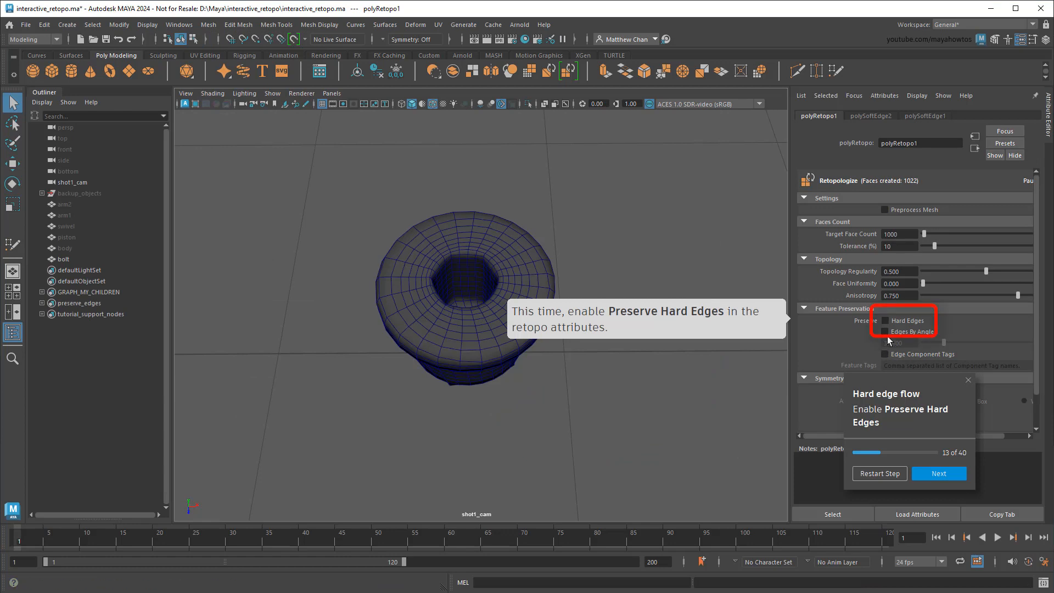
left_click(885, 321)
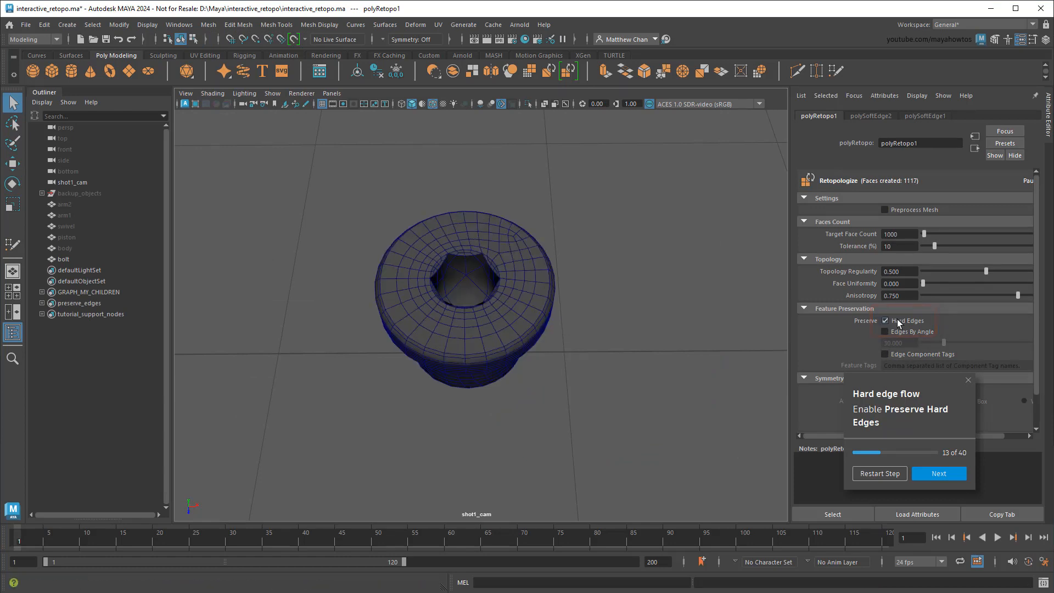
left_click(937, 473)
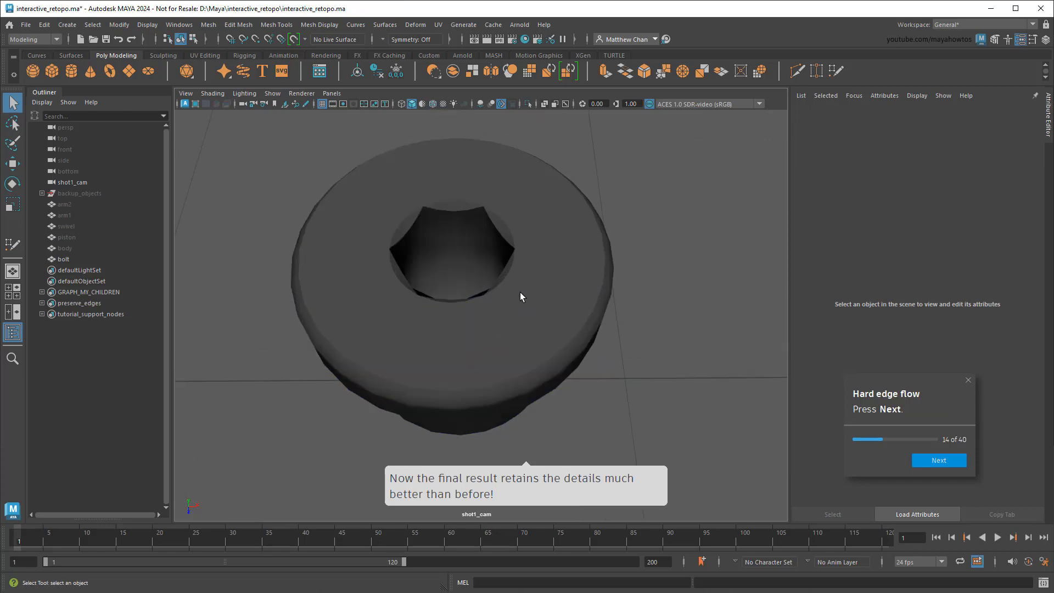
mouse_move(639, 407)
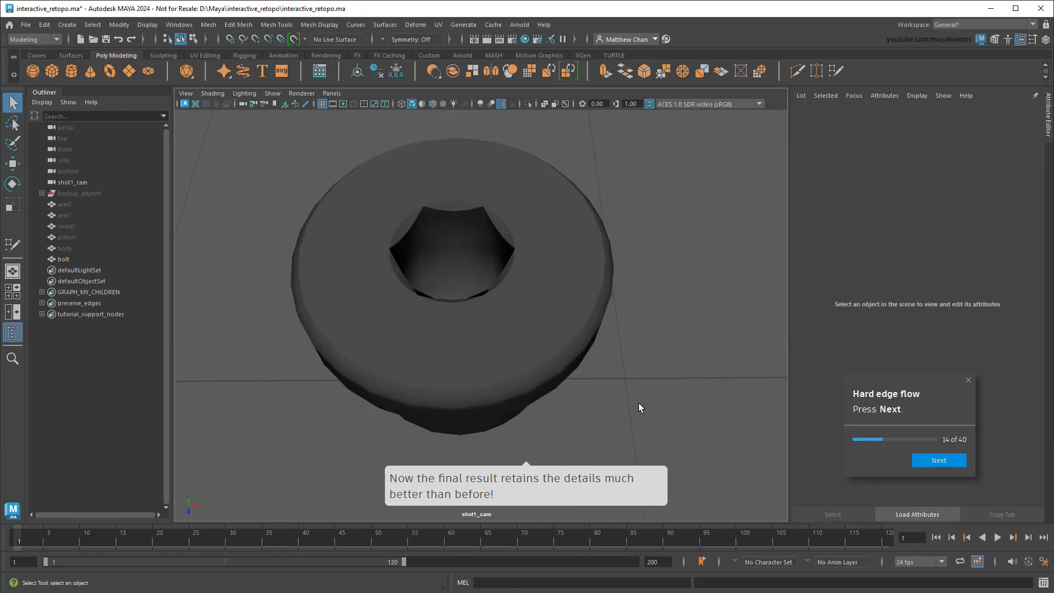
Reselect the bolt and enable Preprocess Mesh for its retopology
scroll("down", 3)
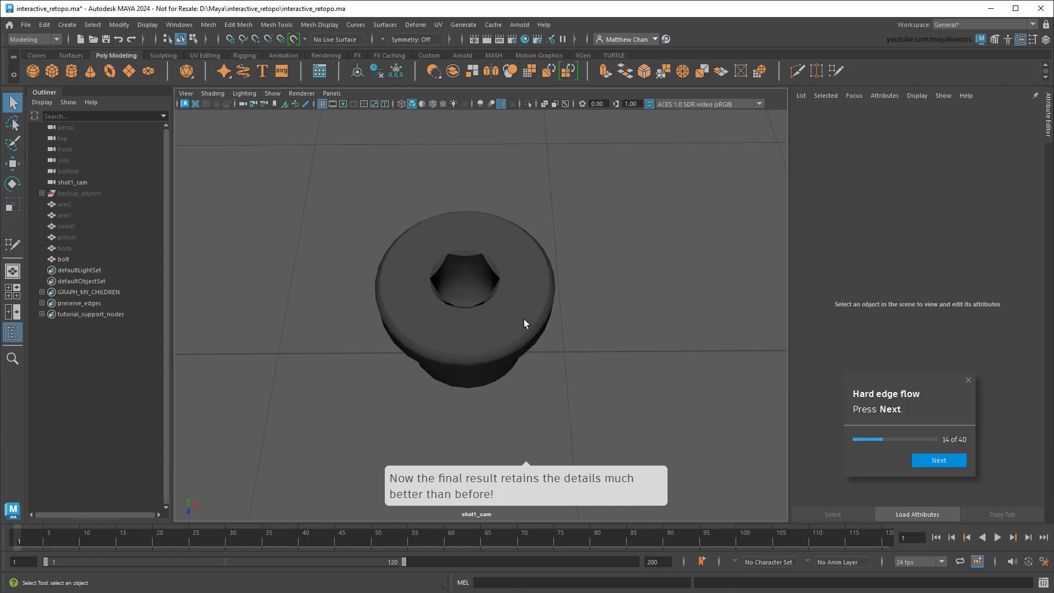
left_click(63, 259)
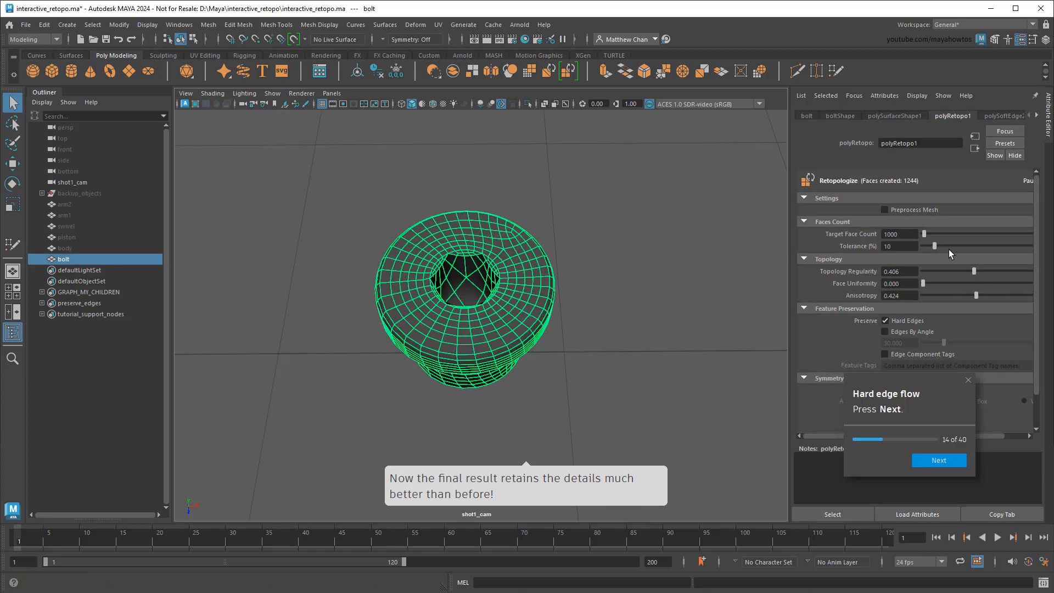
left_click(886, 209)
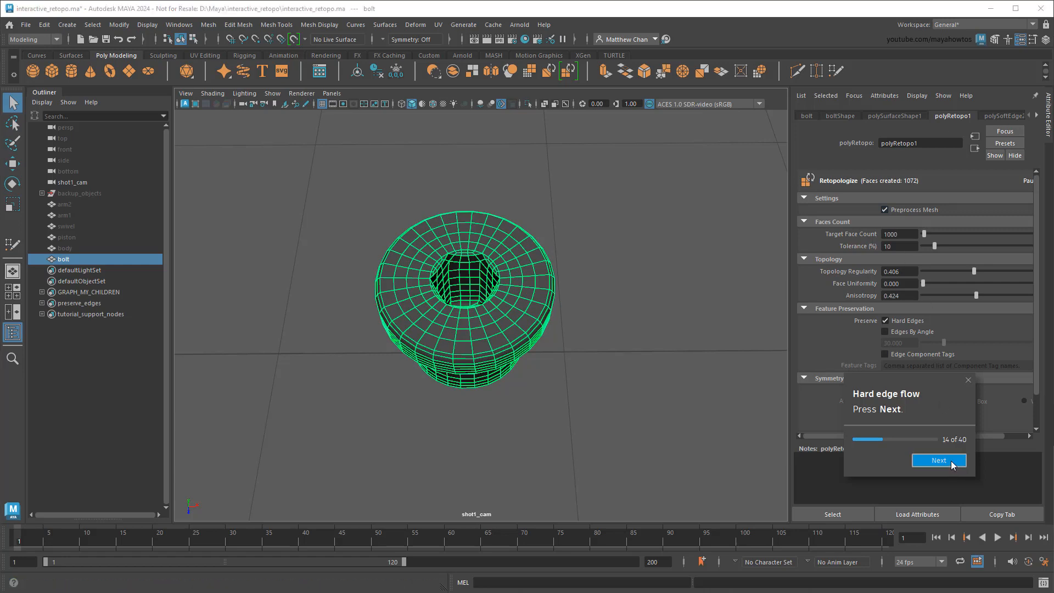
left_click(938, 460)
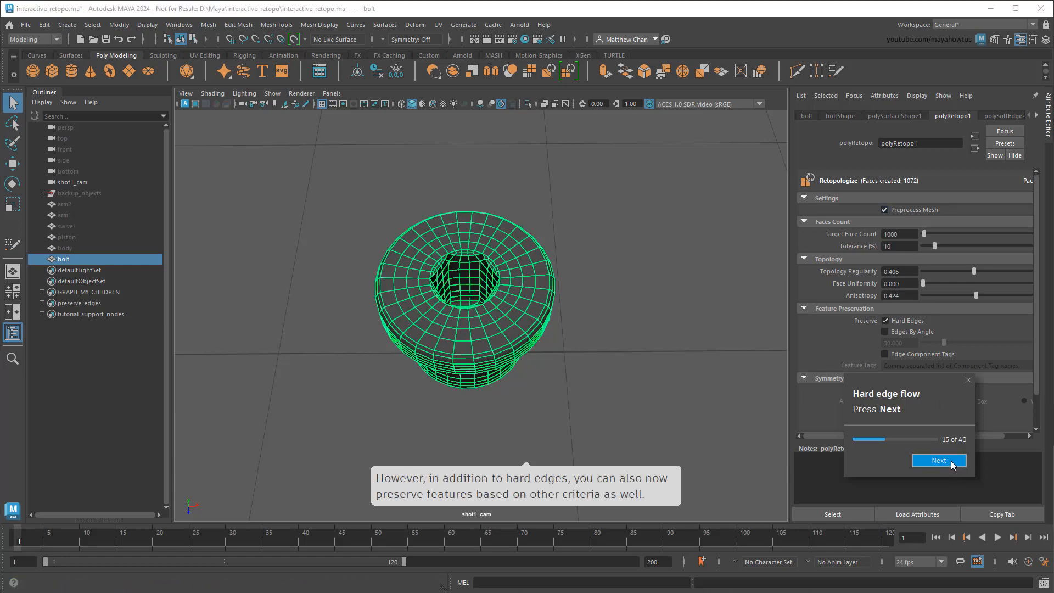
left_click(938, 460)
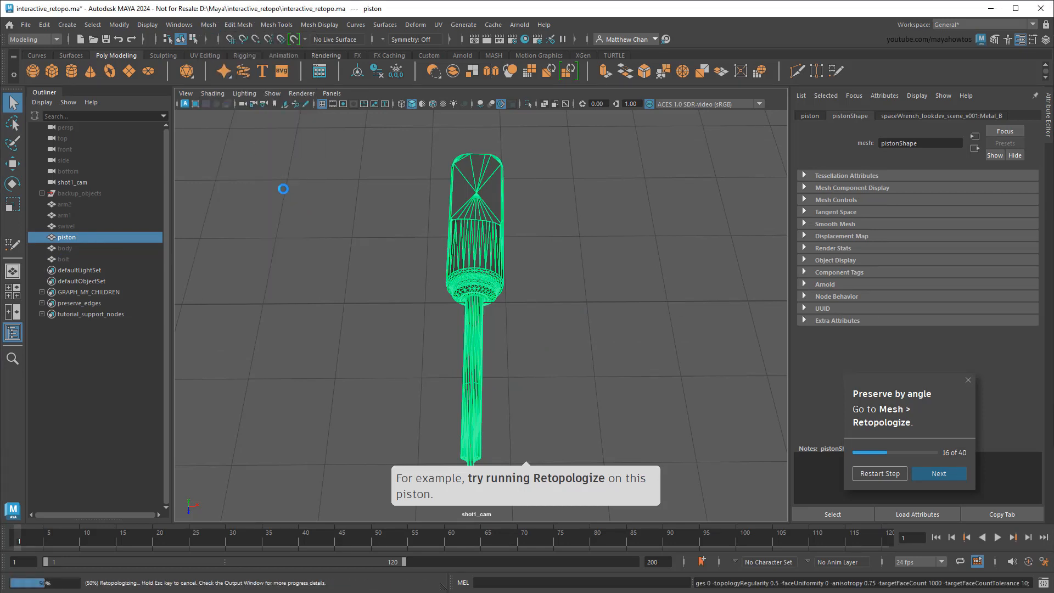
Retopologize the piston with Edges By Angle at 50 degrees and Preprocess Mesh on
left_click(938, 473)
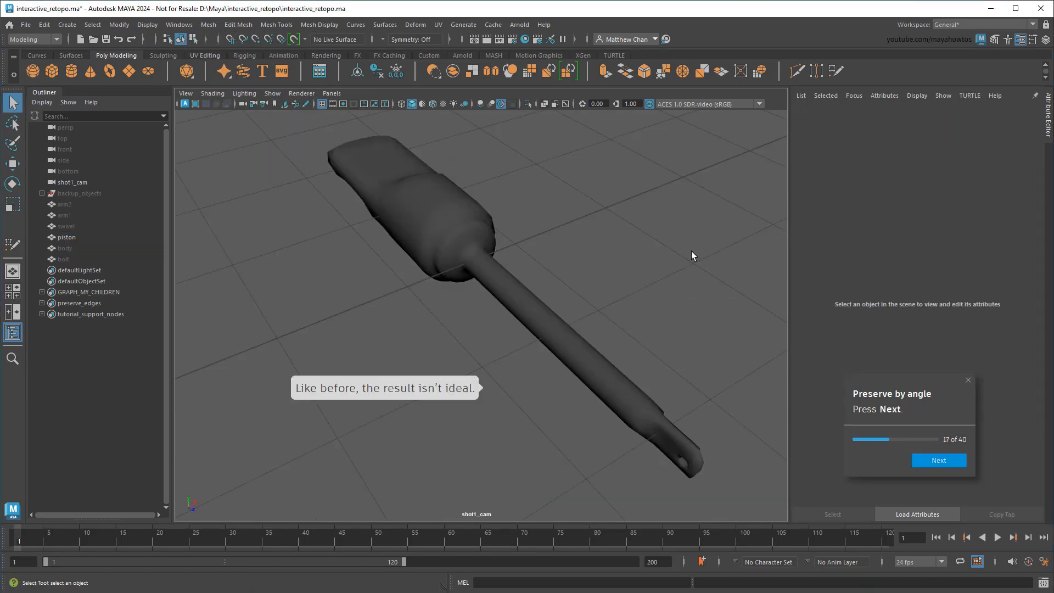
mouse_move(688, 258)
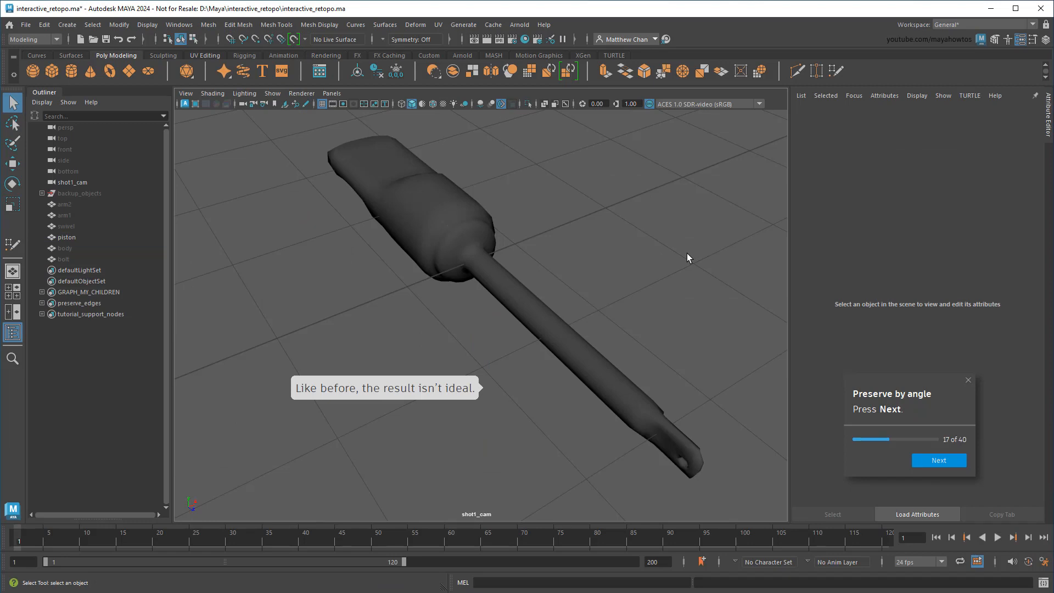
left_click(938, 461)
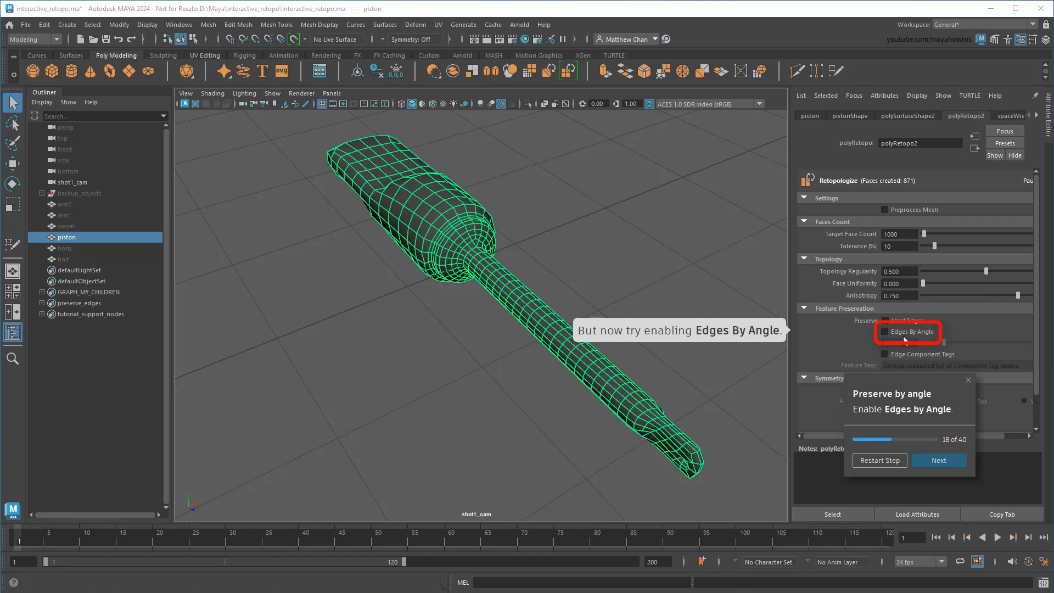
left_click(885, 331)
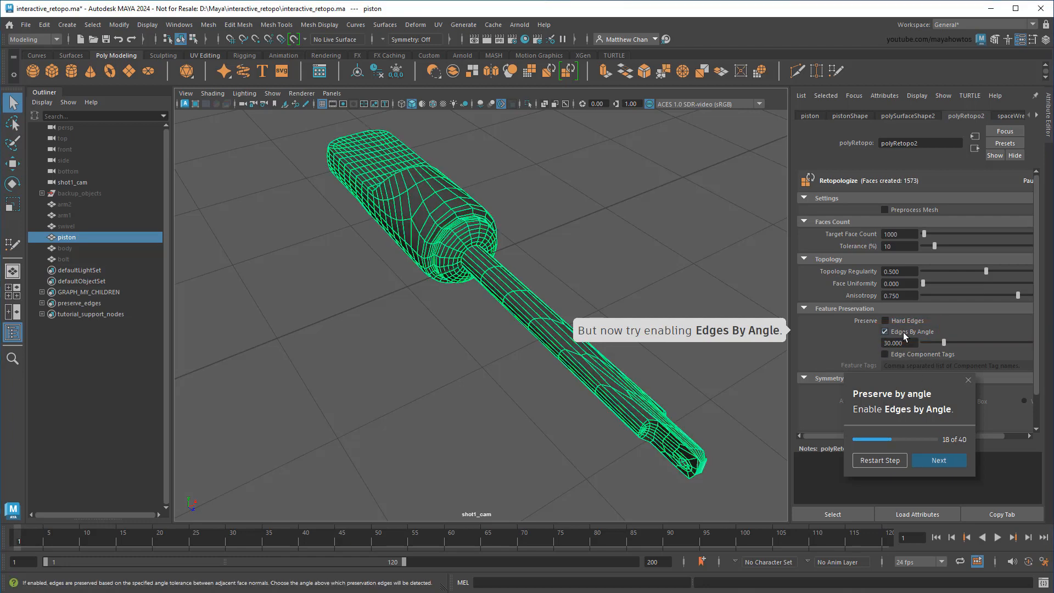
left_click(938, 460)
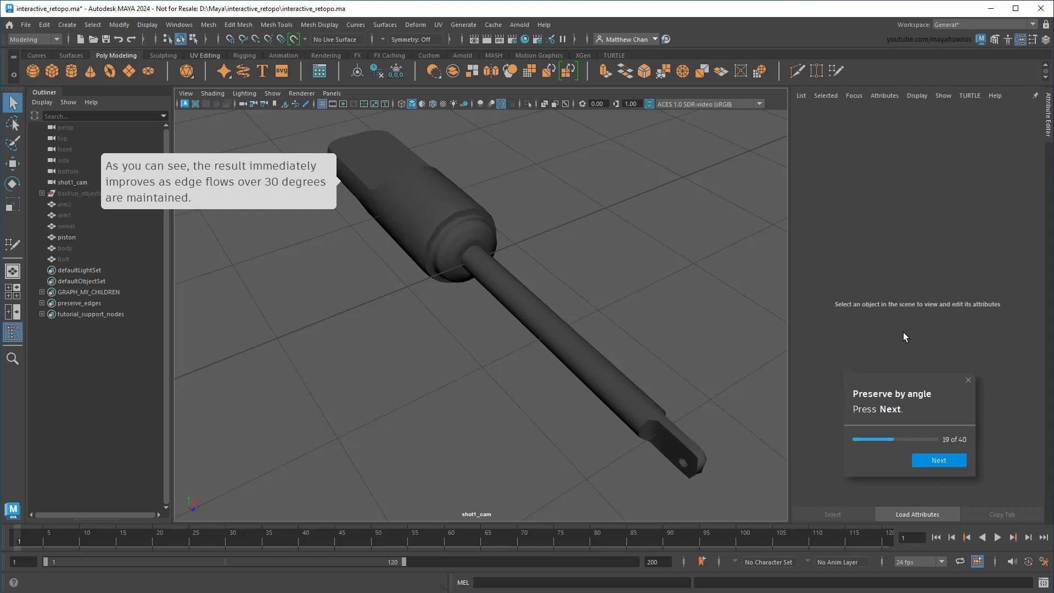
mouse_move(895, 336)
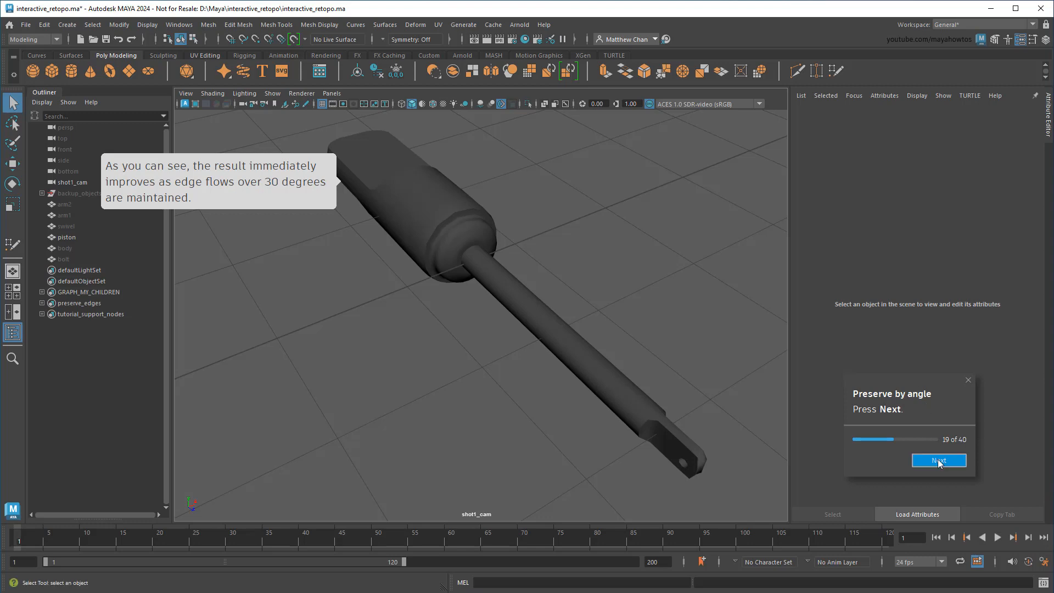
left_click(938, 460)
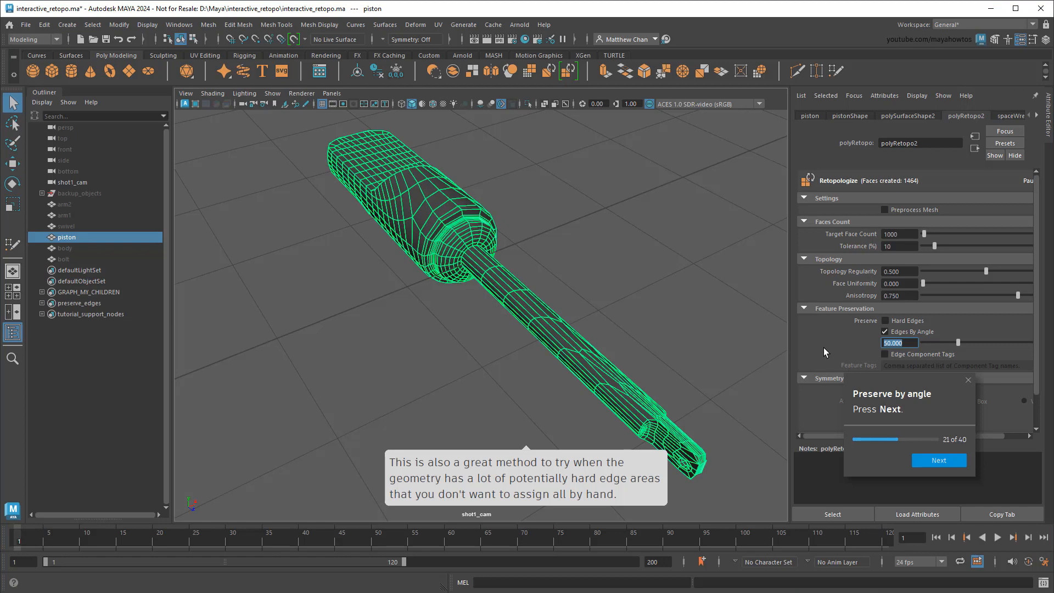
mouse_move(884, 209)
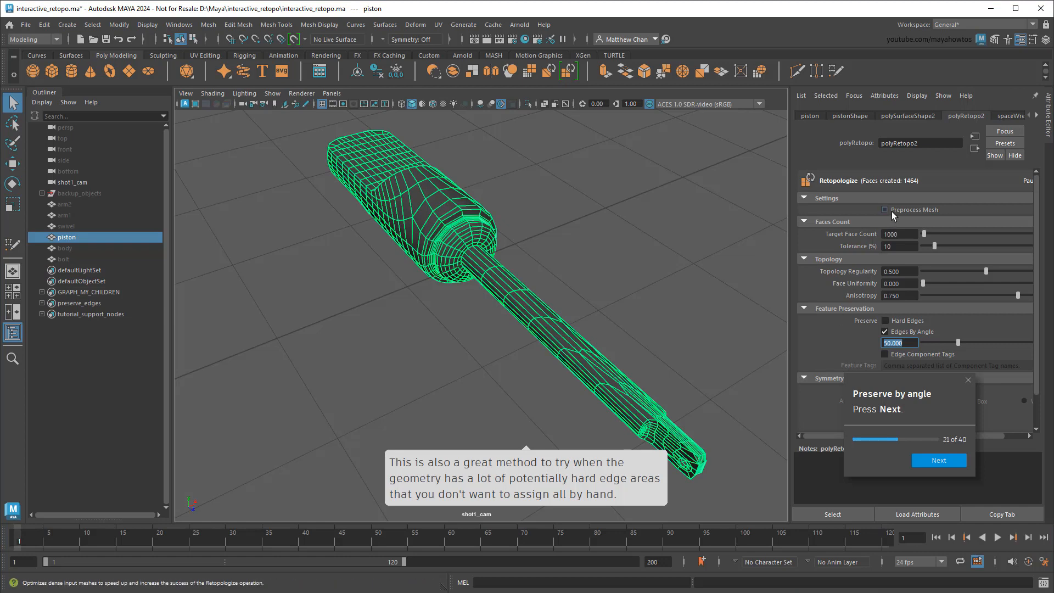
left_click(885, 210)
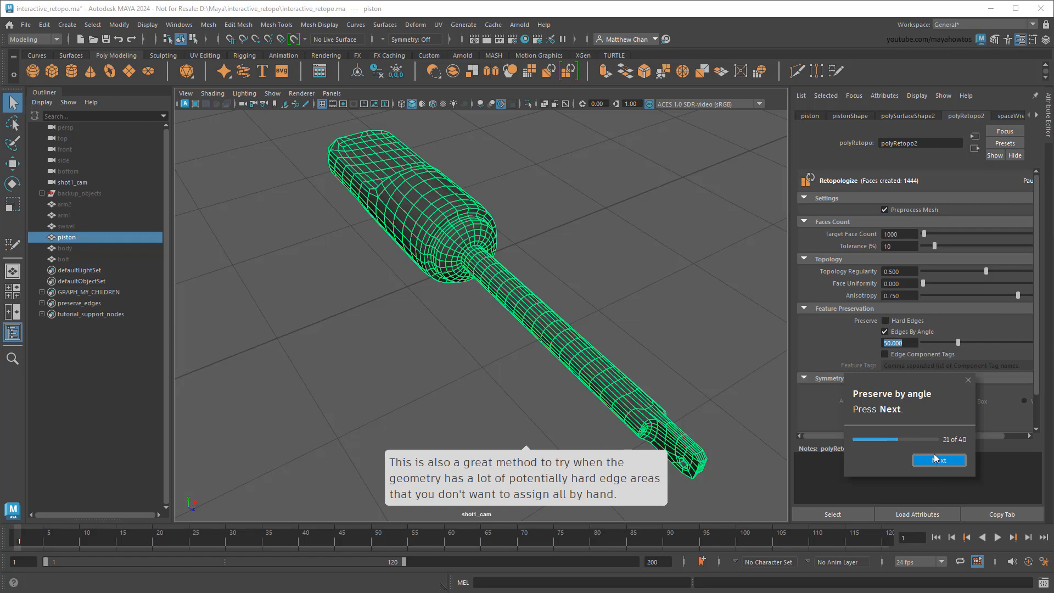
left_click(938, 459)
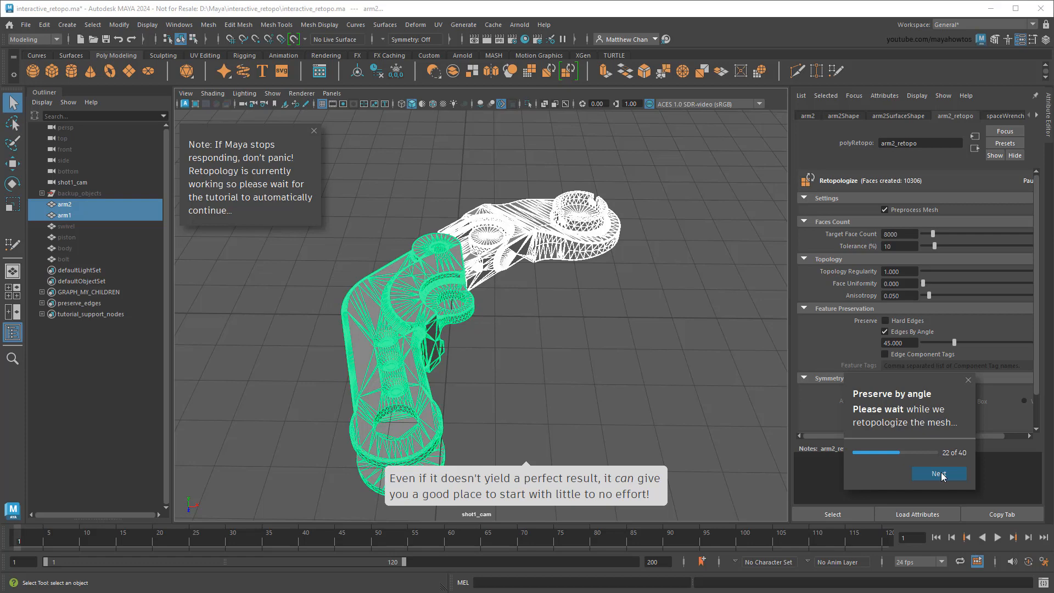
Let Retopologize finish on arm1 and arm2, then delete their construction history
left_click(938, 473)
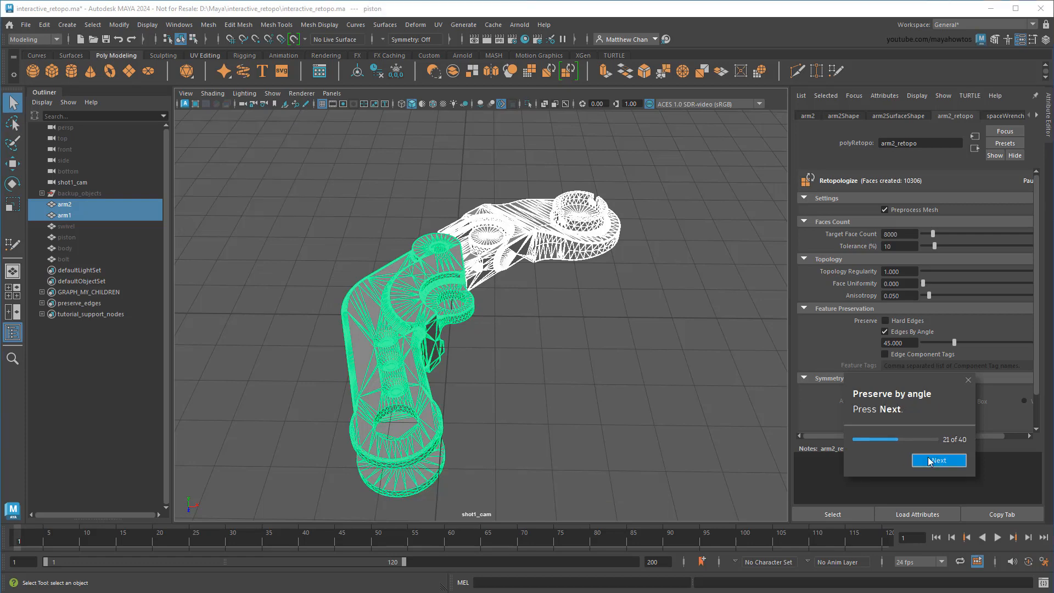
left_click(938, 460)
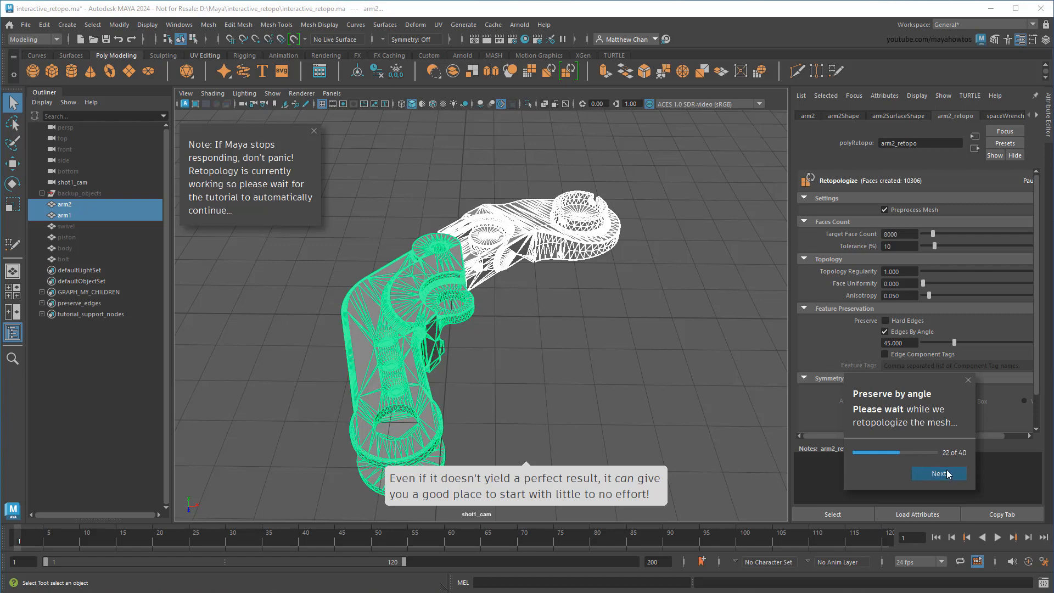
left_click(937, 473)
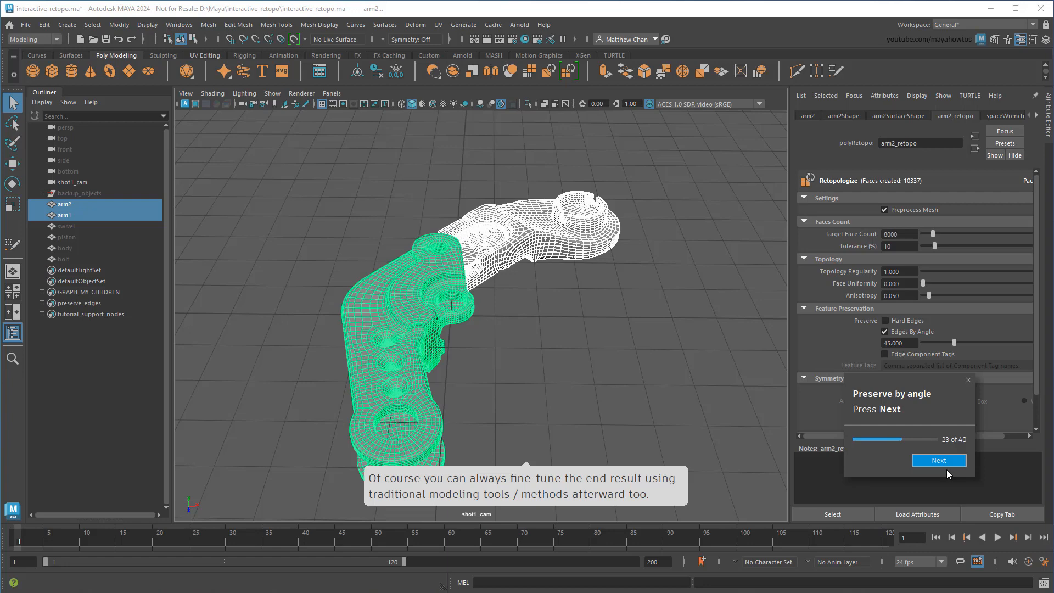
left_click(938, 460)
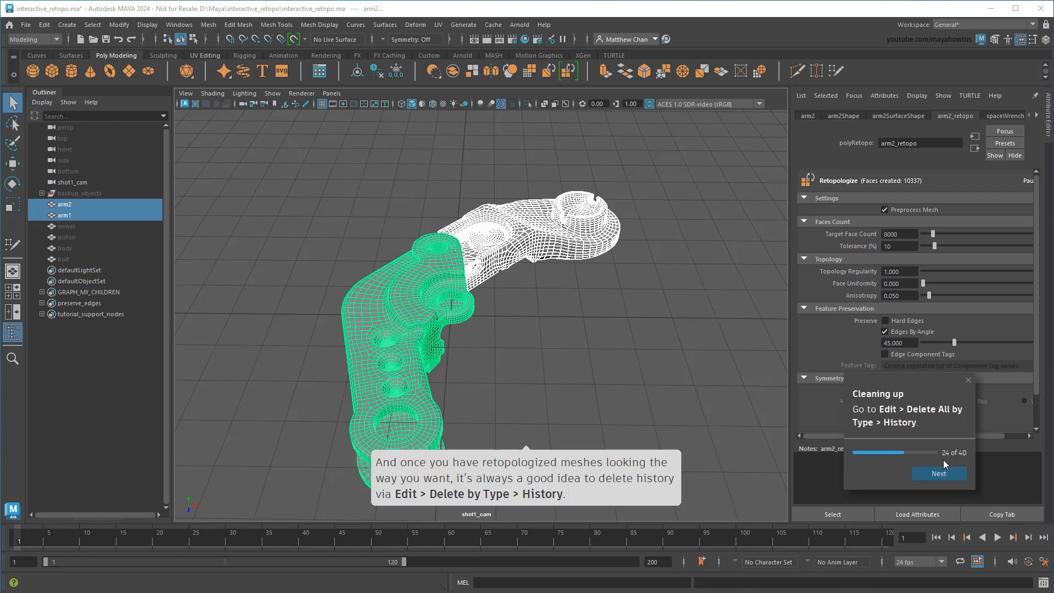
mouse_move(405, 221)
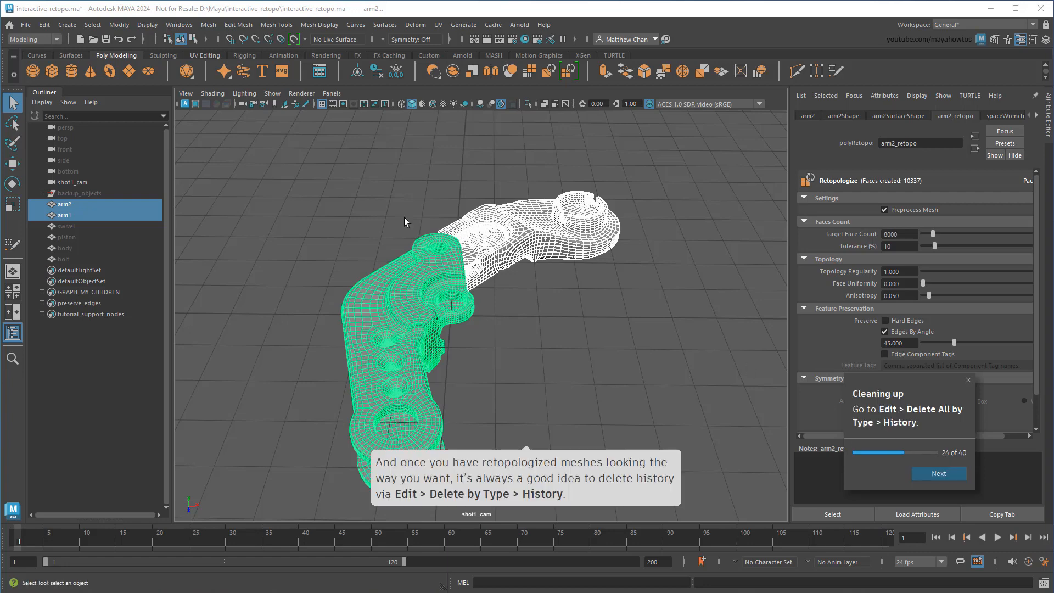
left_click(44, 25)
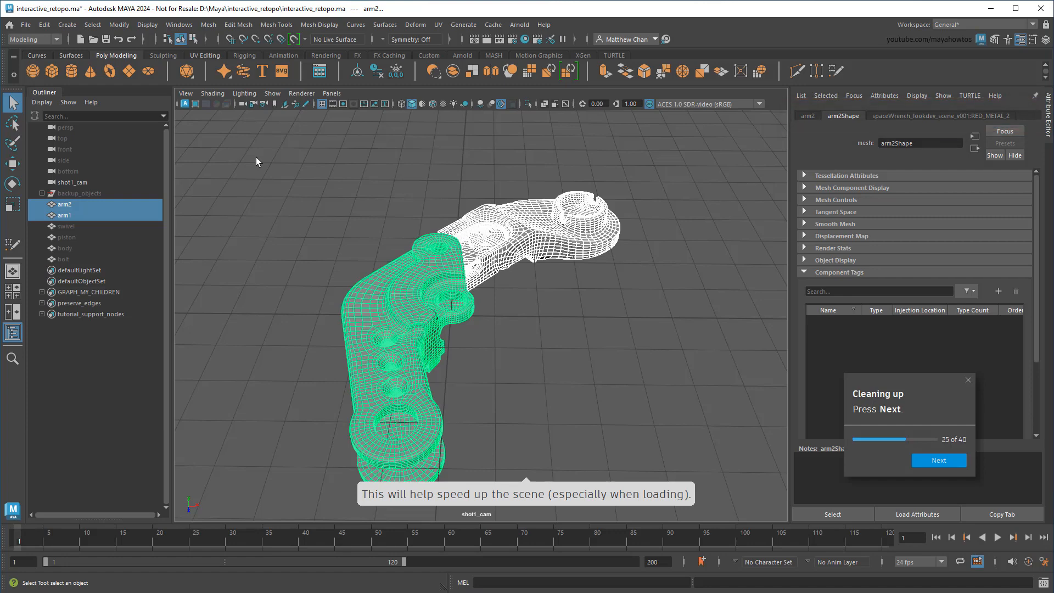
Advance to the component tags lesson and reveal the swivel's existing tags
left_click(938, 460)
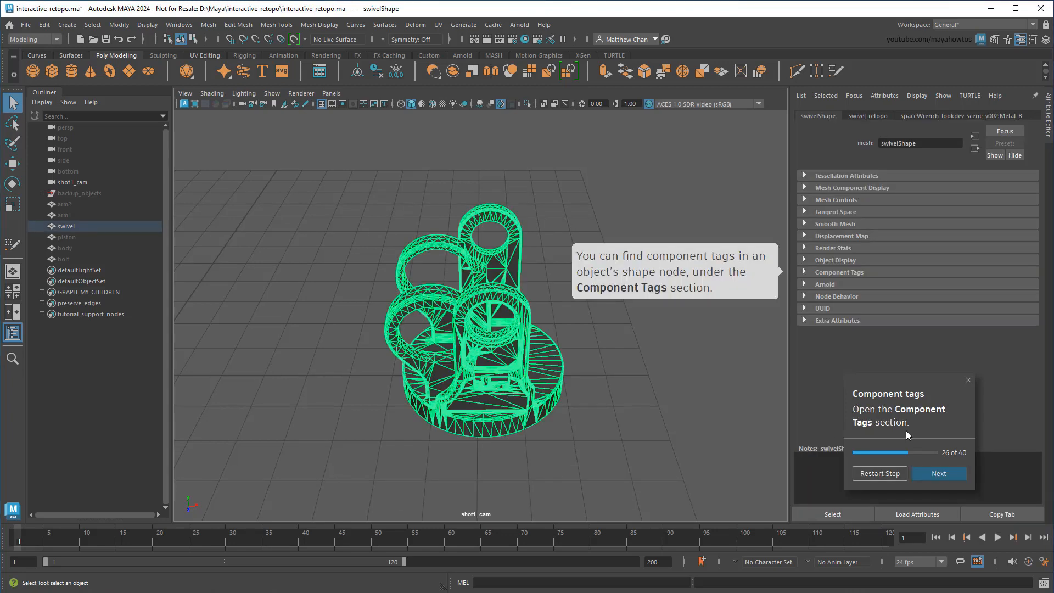
mouse_move(832, 276)
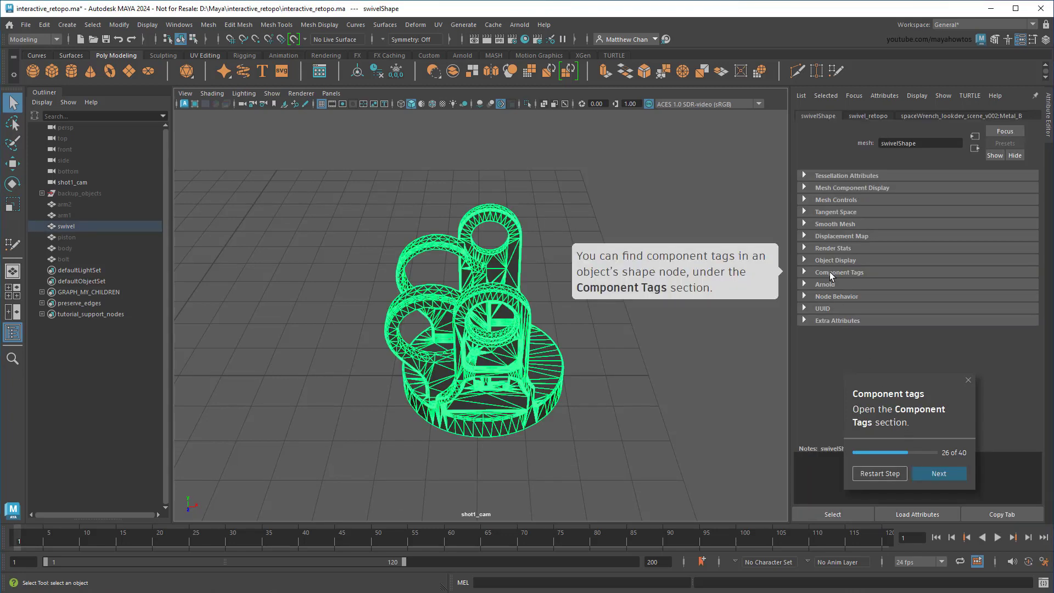
left_click(938, 473)
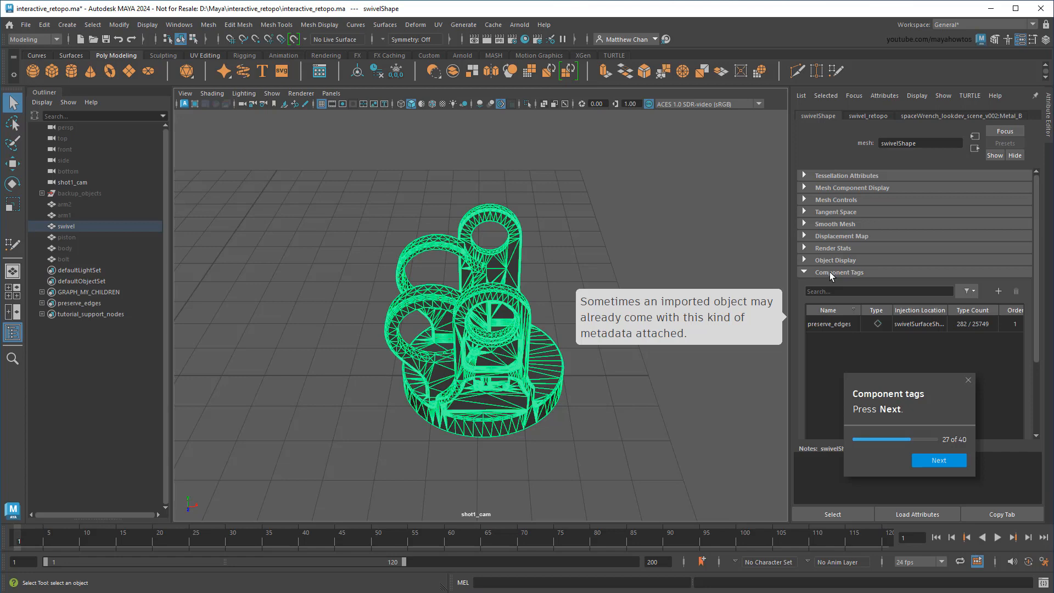
left_click(938, 460)
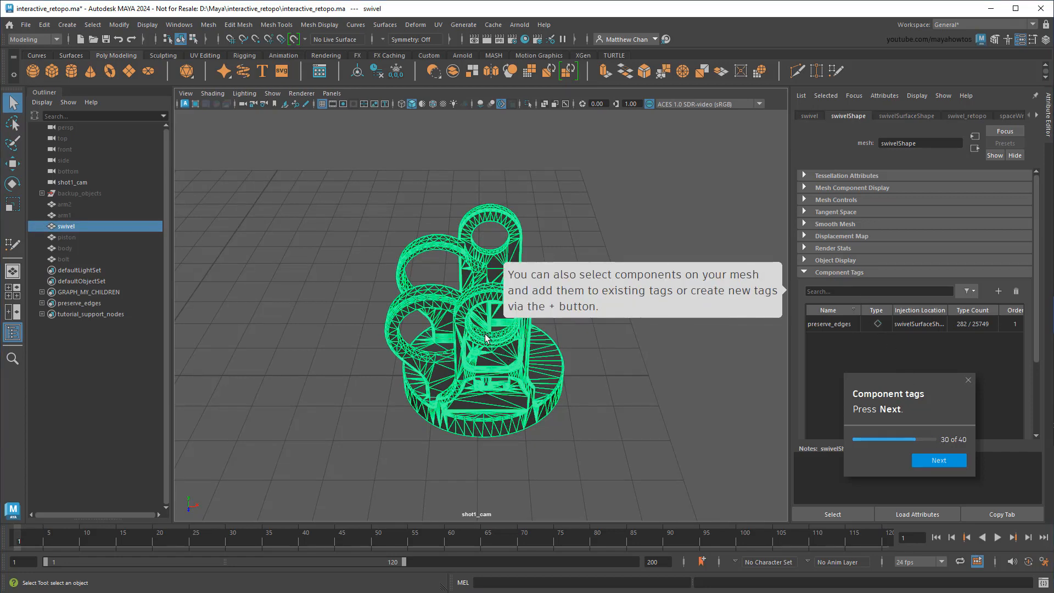
Tag selected swivel faces as facesA, then retopologize keeping the preserve_edges edges
right_click(487, 339)
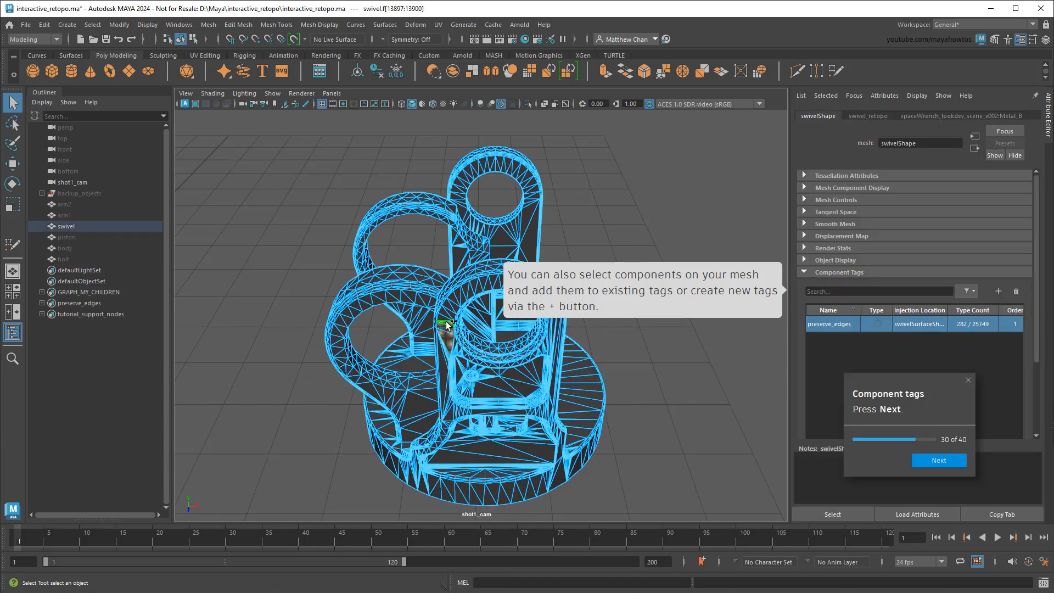
left_click(997, 291)
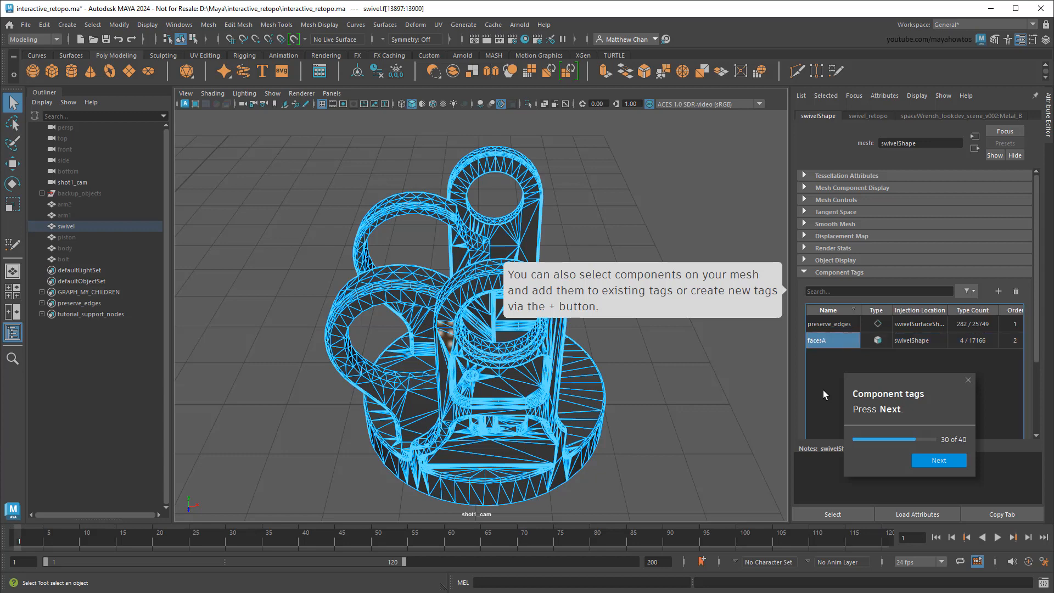
left_click(831, 323)
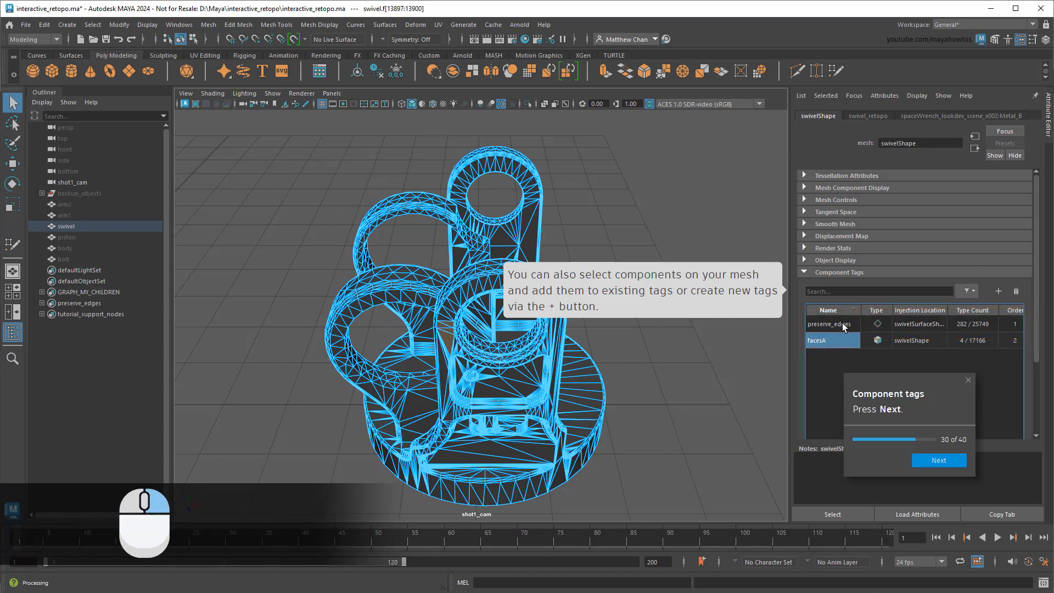
right_click(827, 323)
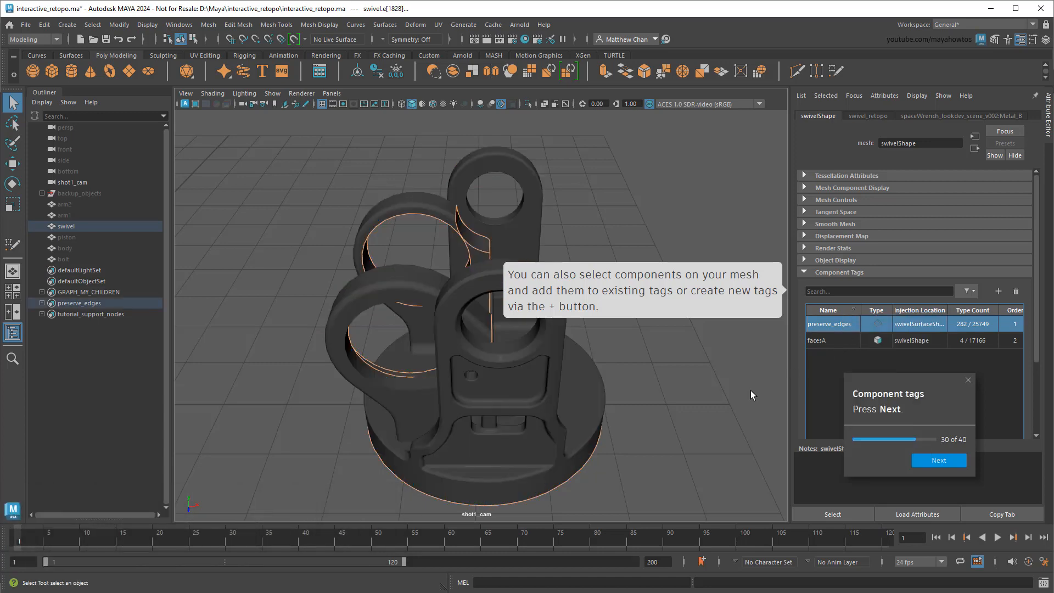
mouse_move(897, 454)
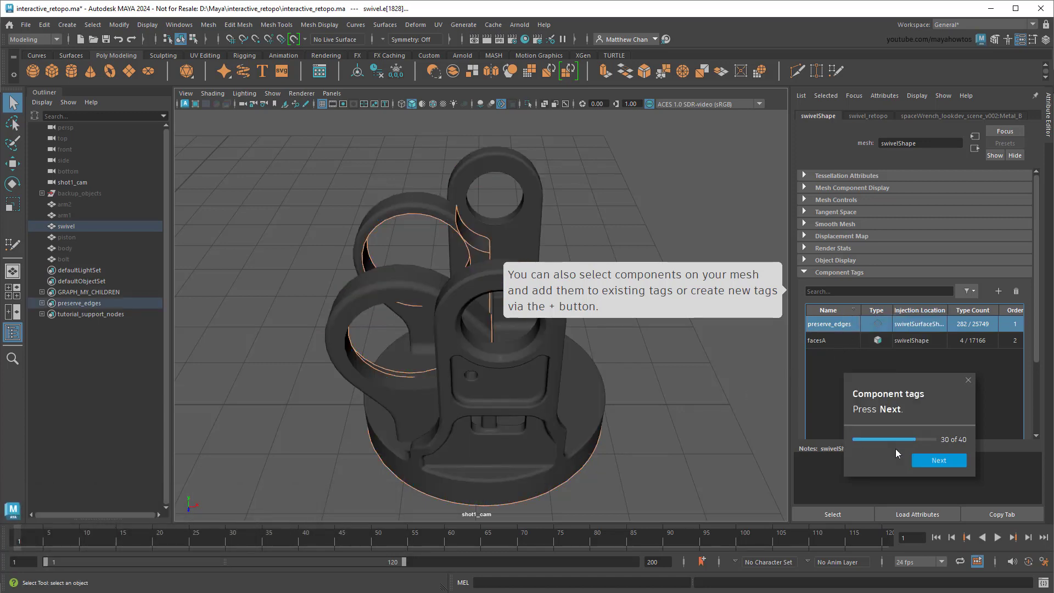
left_click(937, 460)
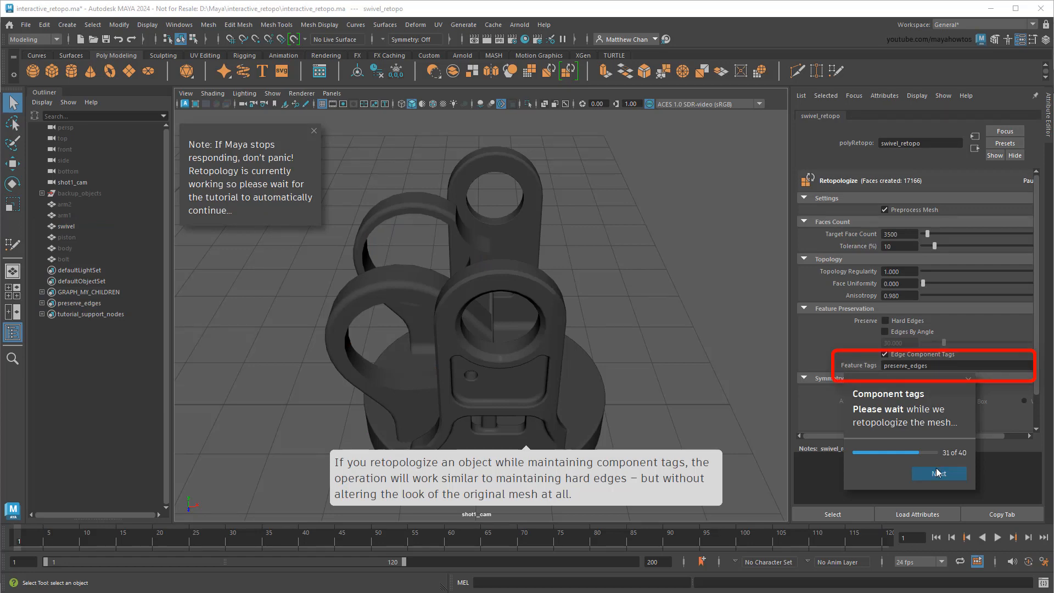
Let the swivel finish as a 3835-face quad mesh and advance to Symmetry
left_click(937, 473)
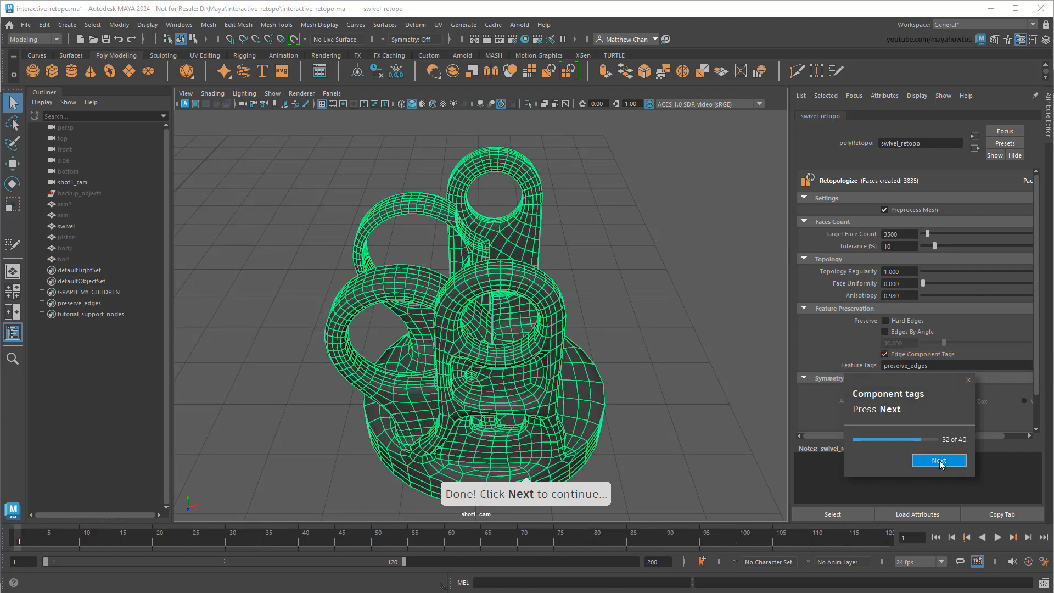
left_click(939, 460)
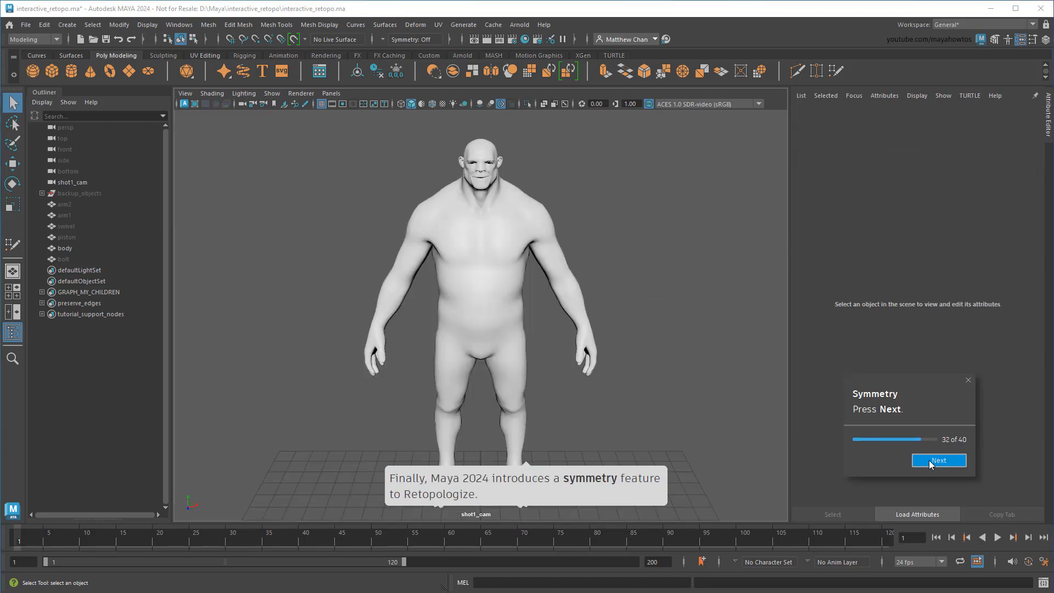
Retopologize the ogre body with X to -X symmetry and finish the tutorial
left_click(938, 460)
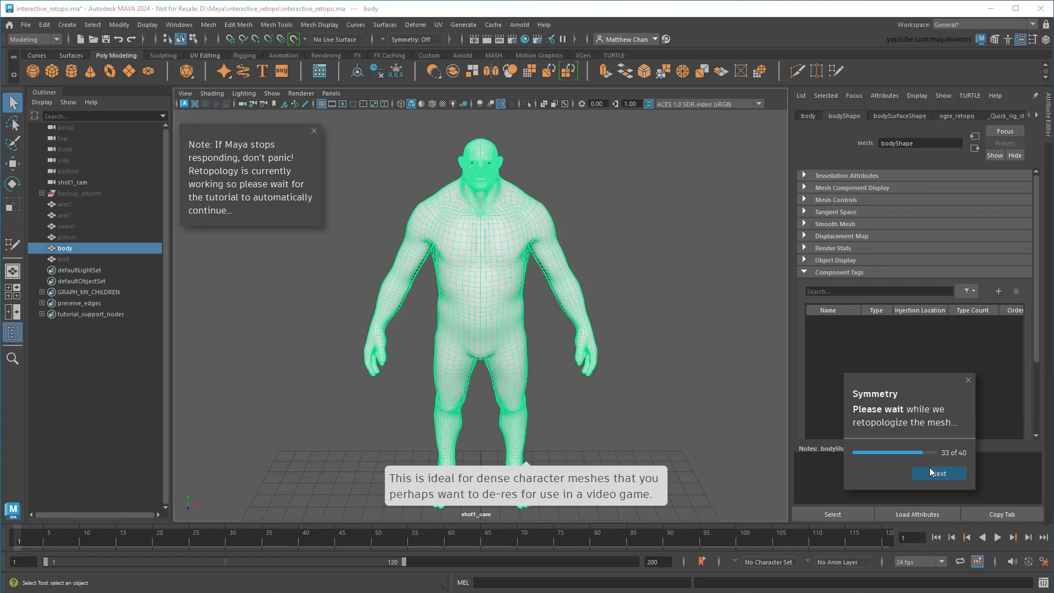
left_click(937, 473)
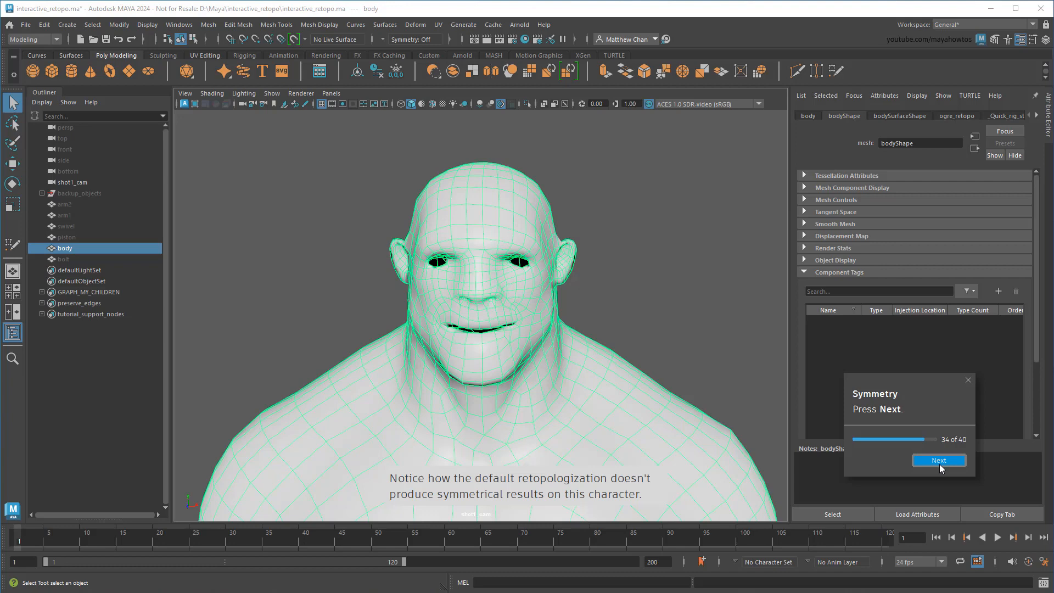
left_click(937, 460)
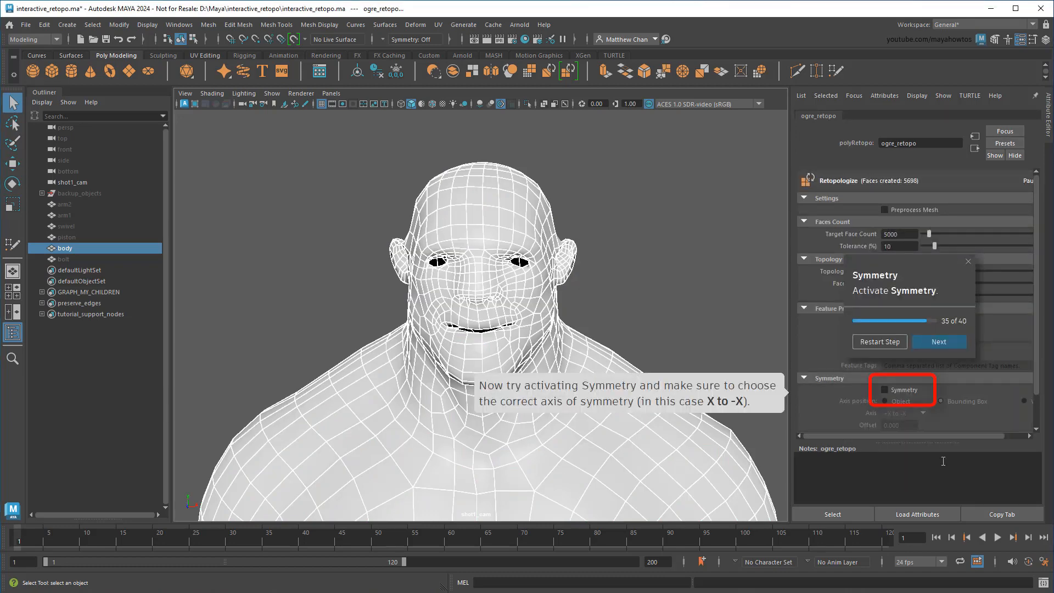
left_click(885, 390)
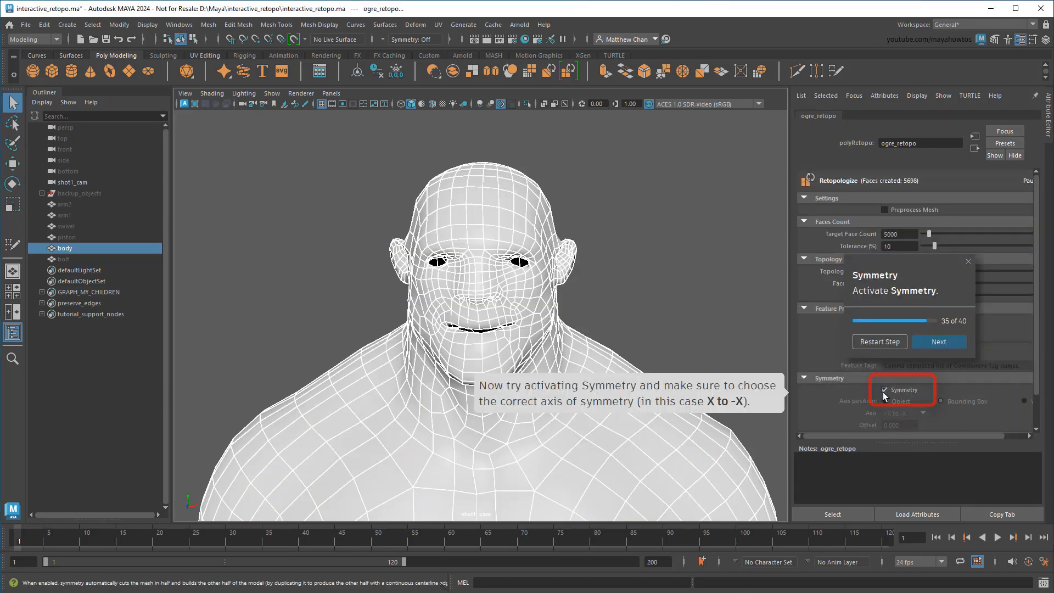
left_click(886, 390)
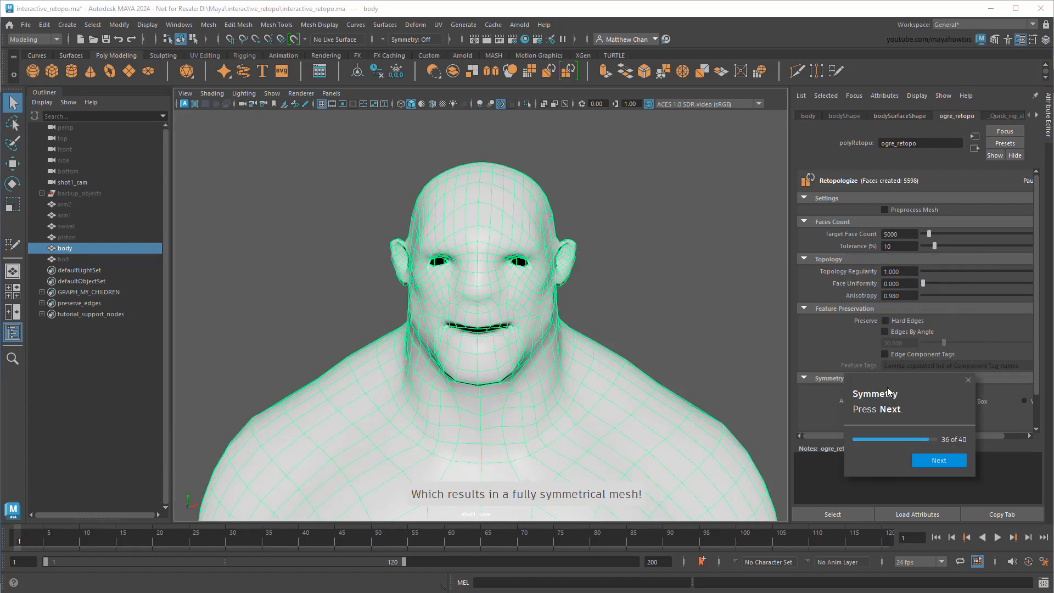
mouse_move(938, 460)
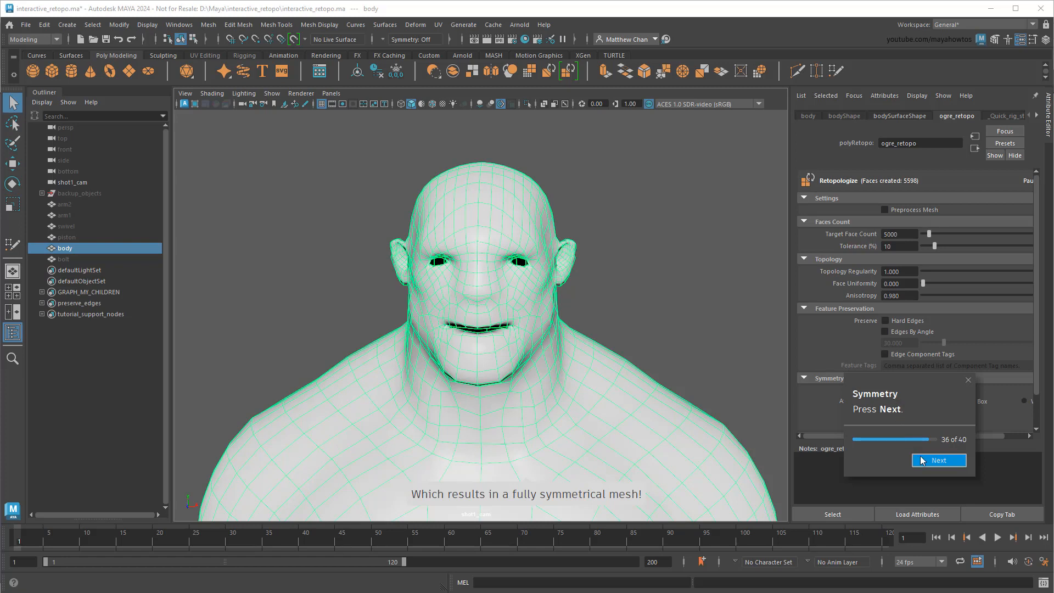
left_click(938, 460)
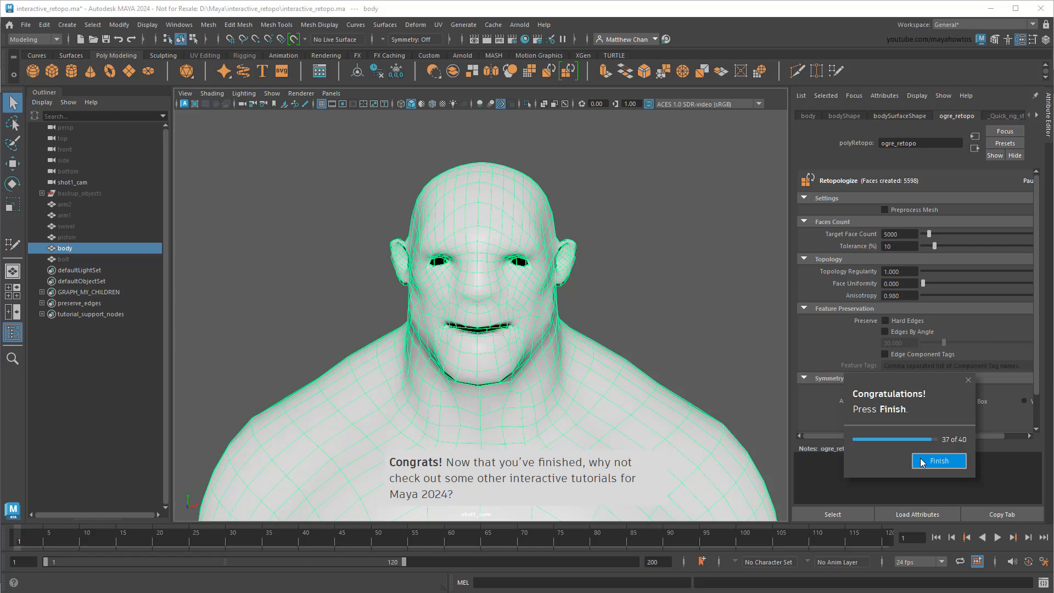
left_click(938, 460)
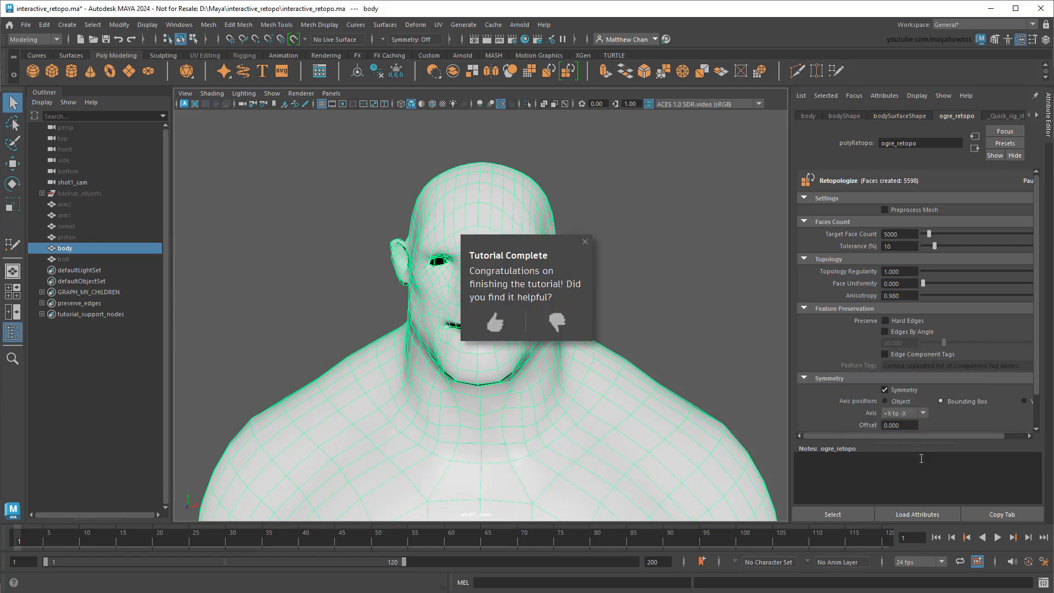
mouse_move(921, 455)
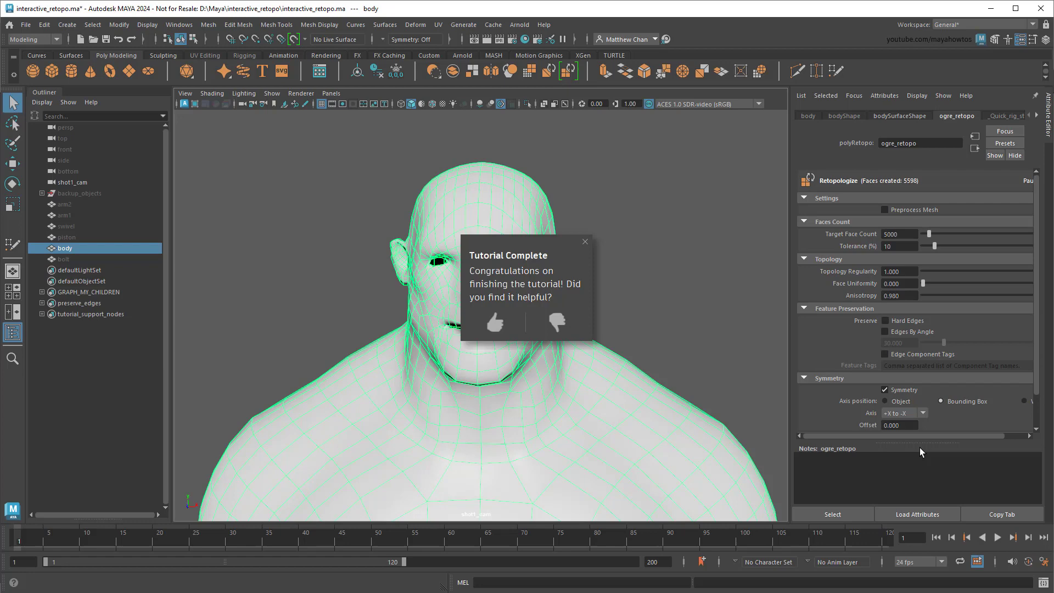
Open the File menu to browse Recent Files over the finished ogre scene
left_click(26, 24)
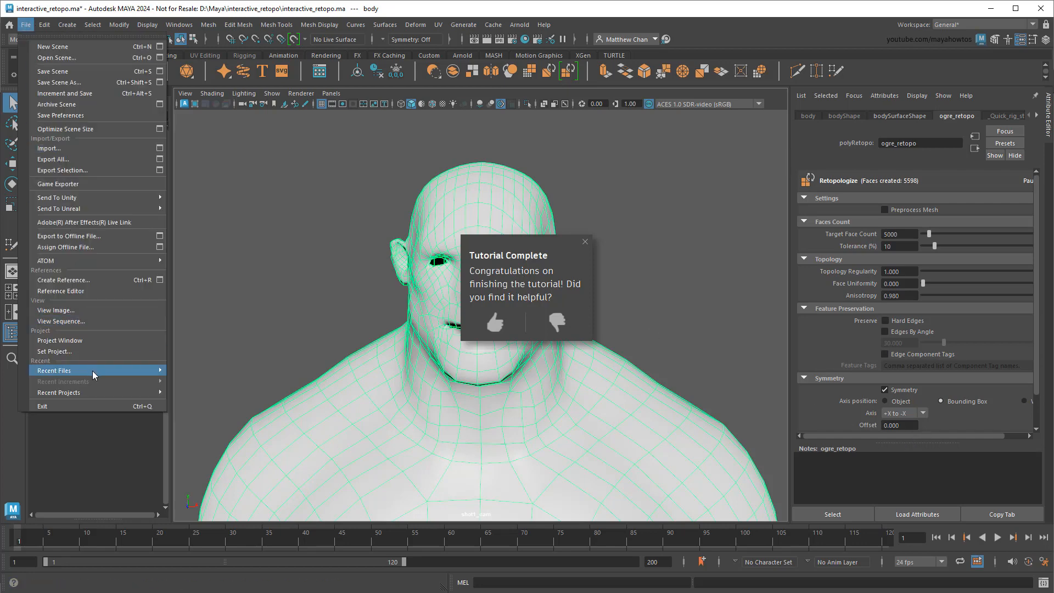
Load the interactive_make_live planets scene and start the Multi-Make Live tutorial
left_click(54, 369)
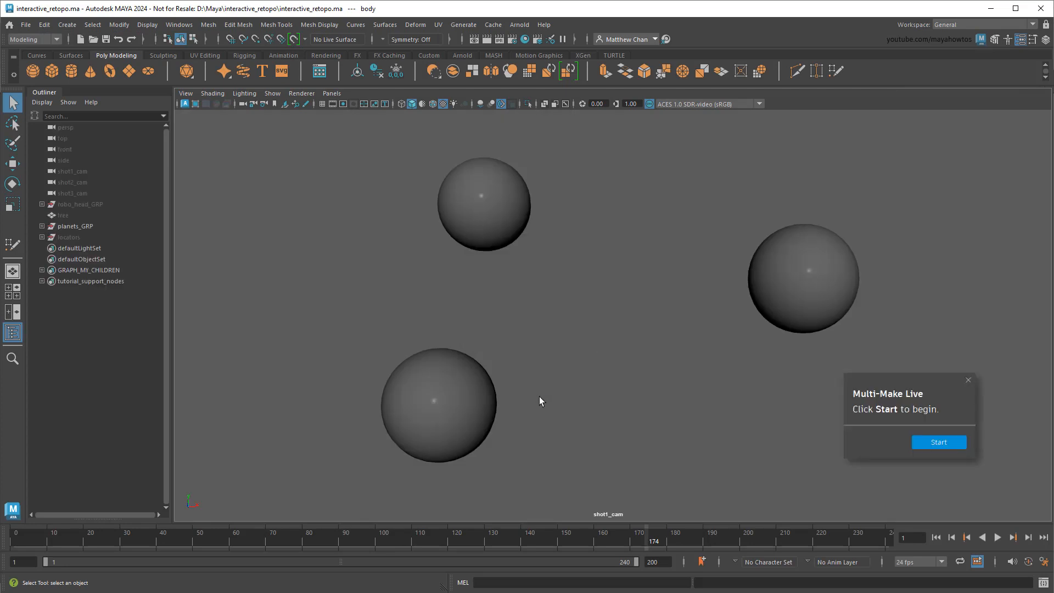
left_click(938, 442)
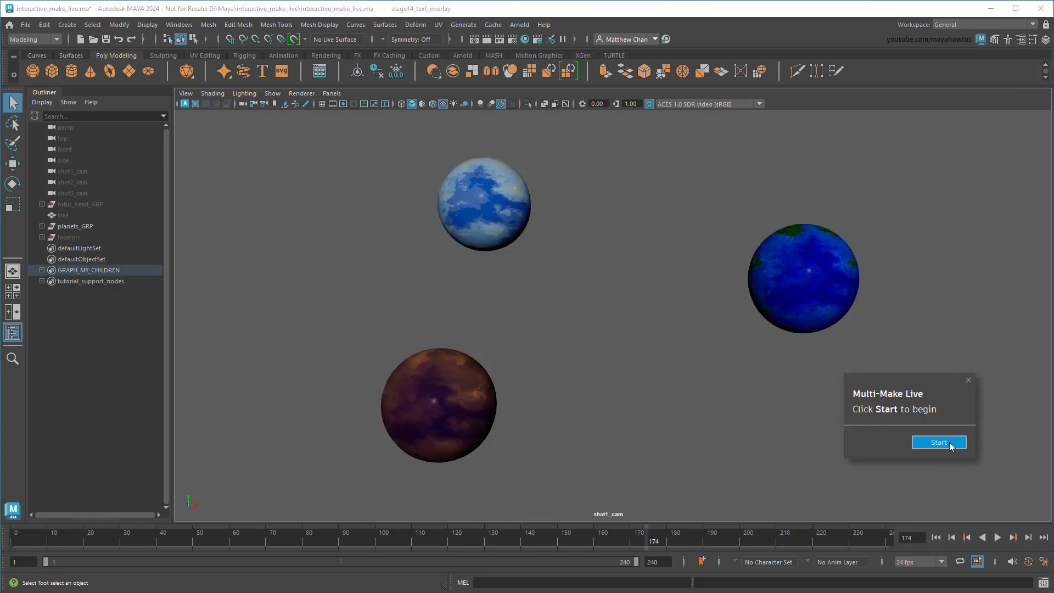
left_click(938, 441)
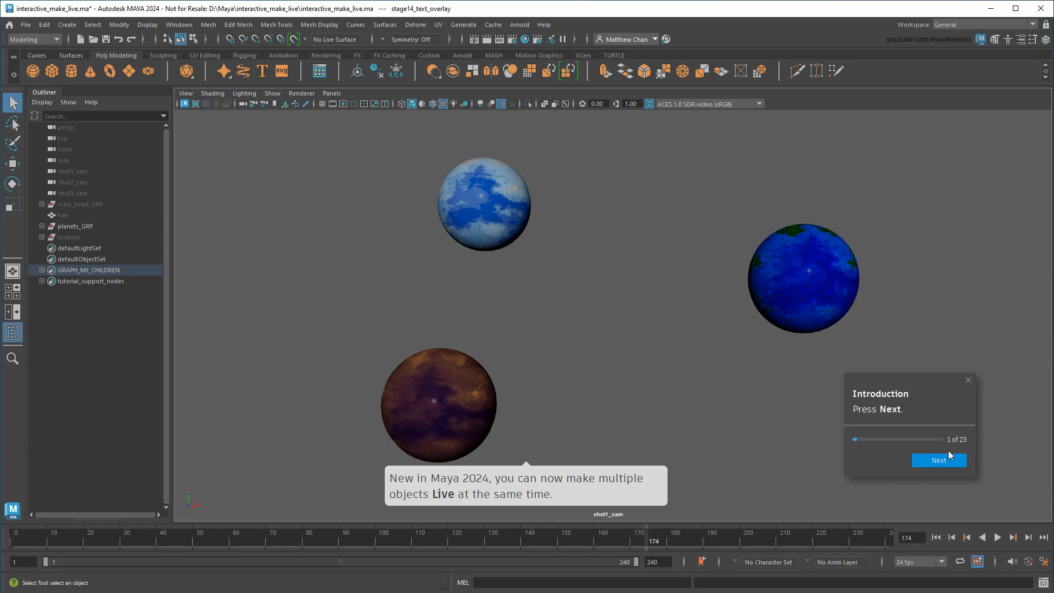
left_click(938, 460)
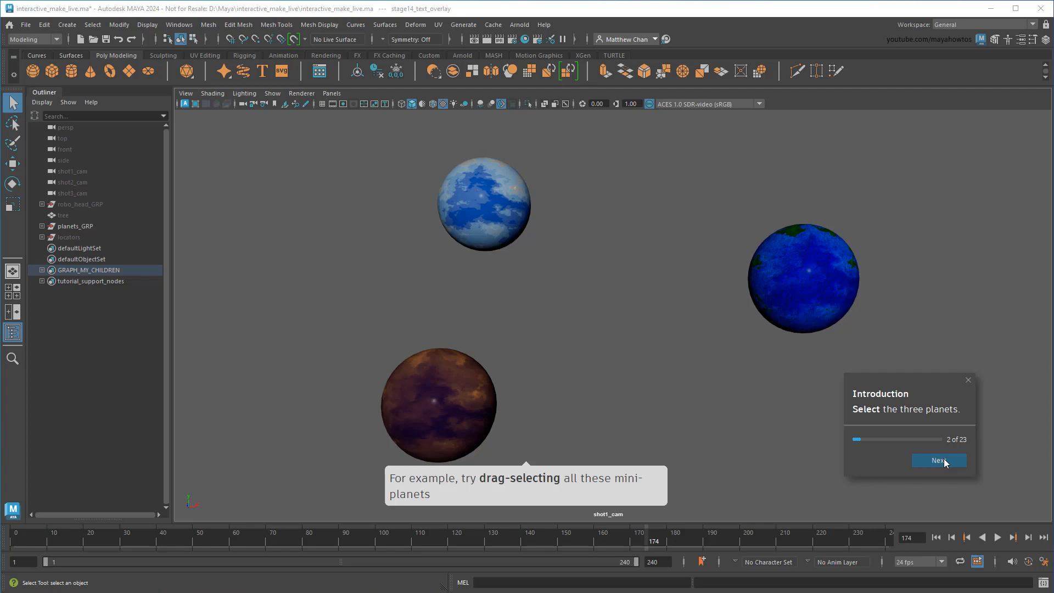
mouse_move(487, 244)
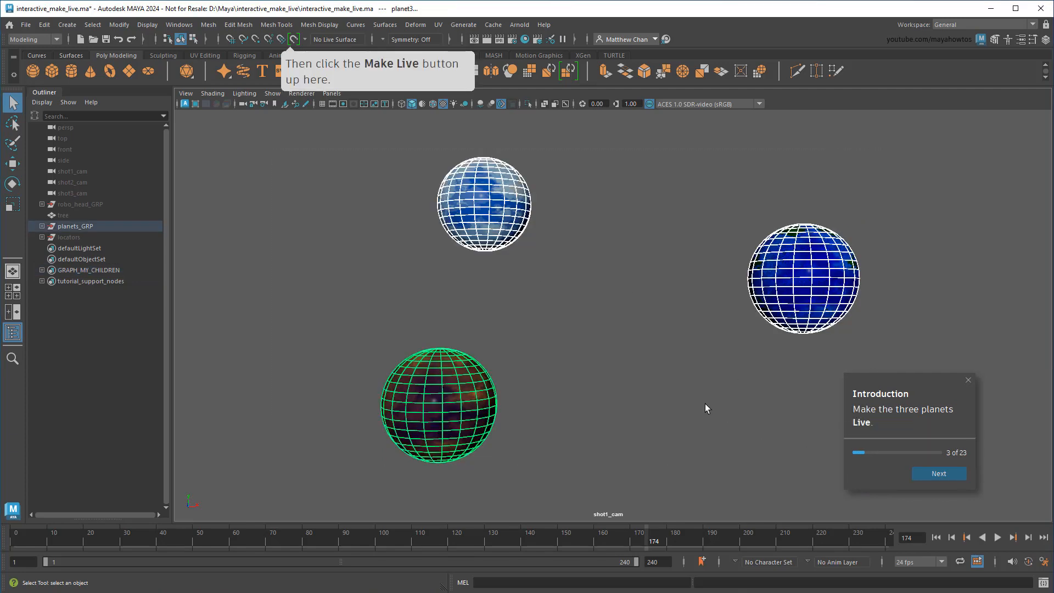
Make all three planets live, move the tree onto a planet, and advance
left_click(291, 39)
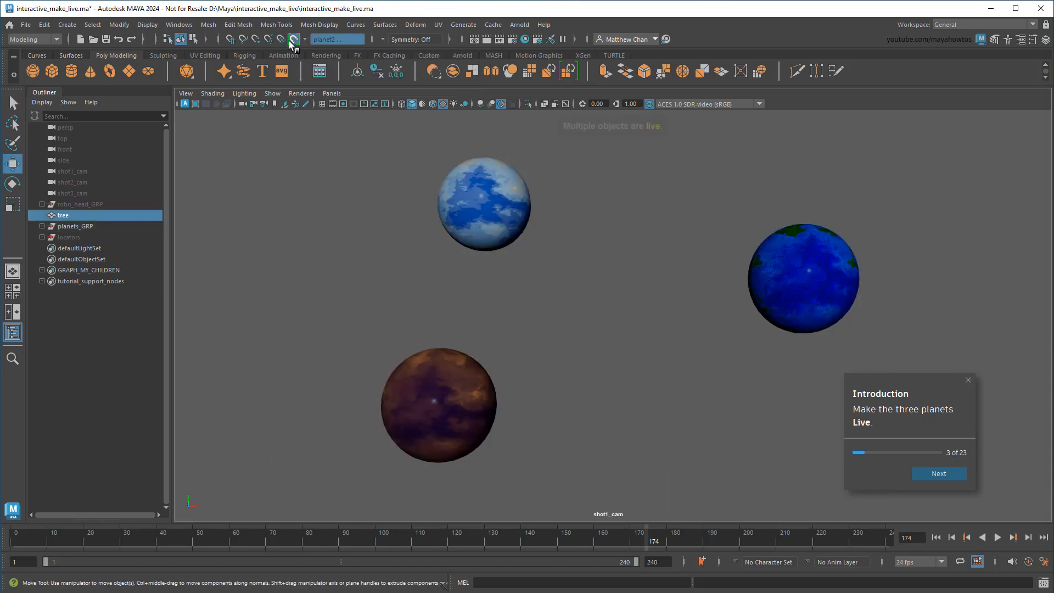
left_click(938, 473)
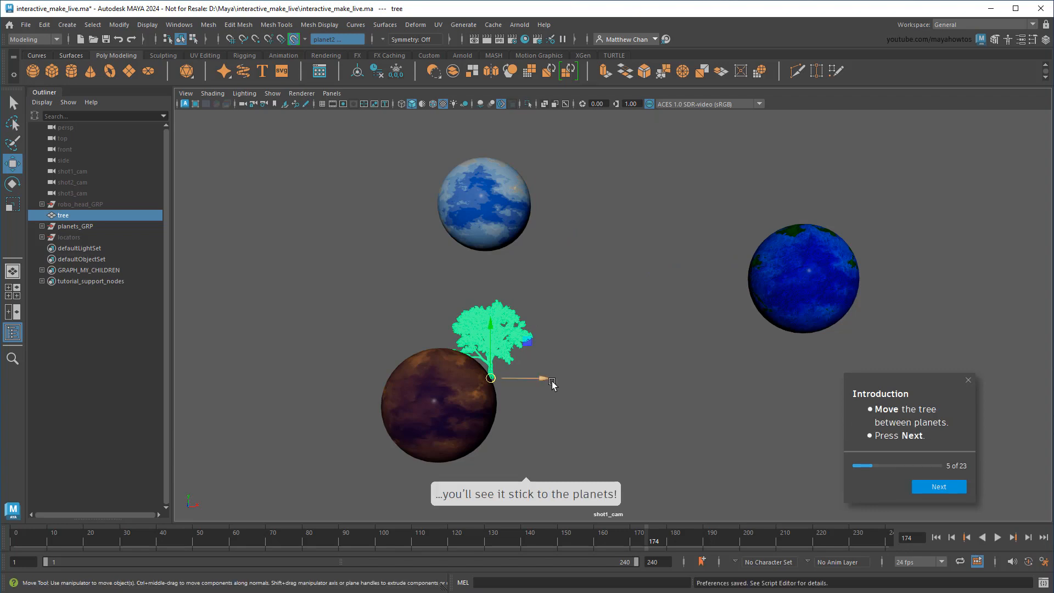
left_click(937, 486)
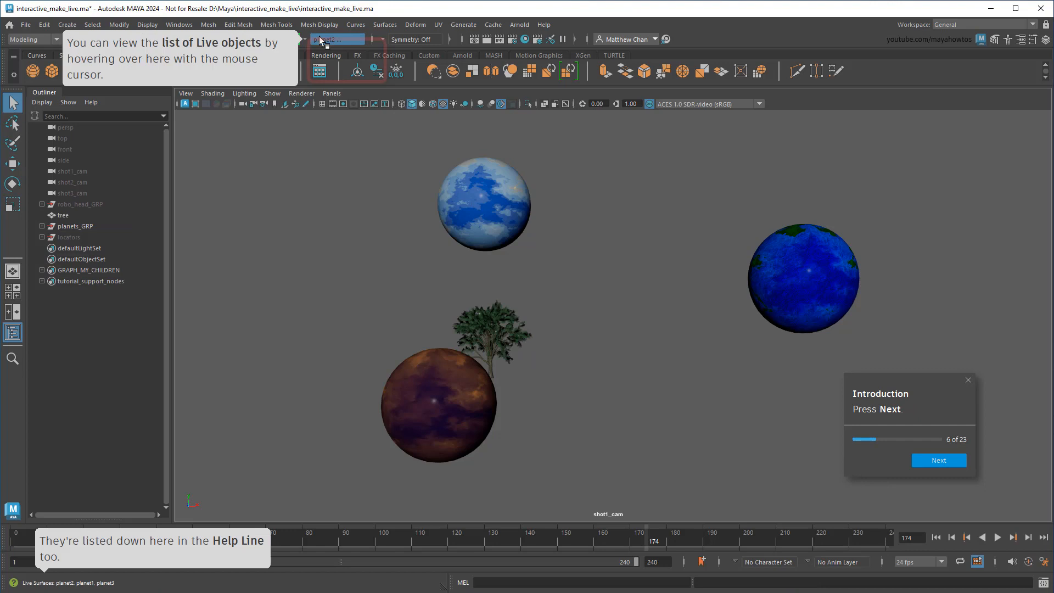
mouse_move(335, 39)
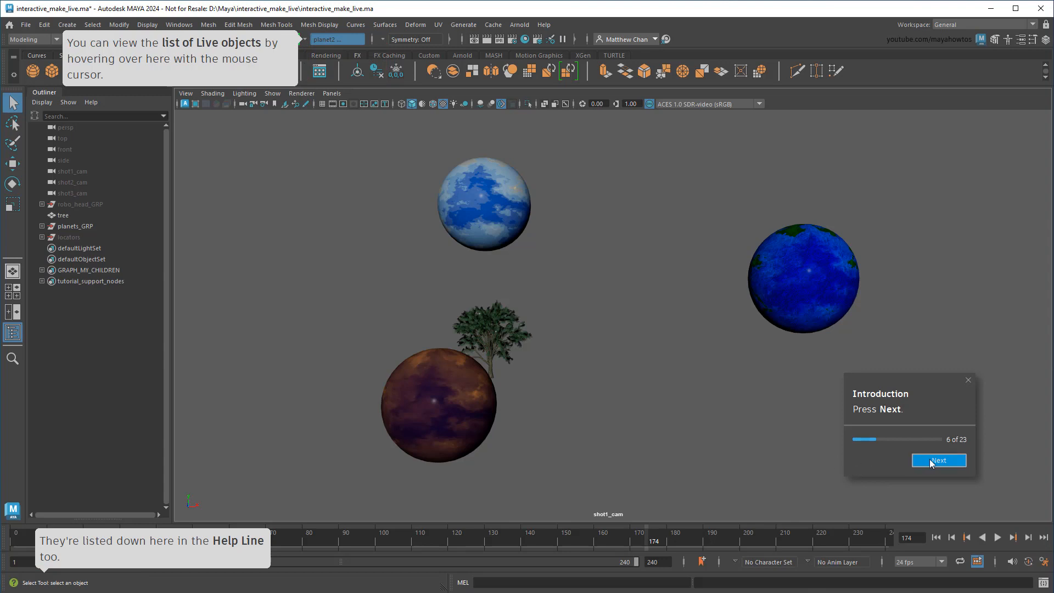
left_click(937, 460)
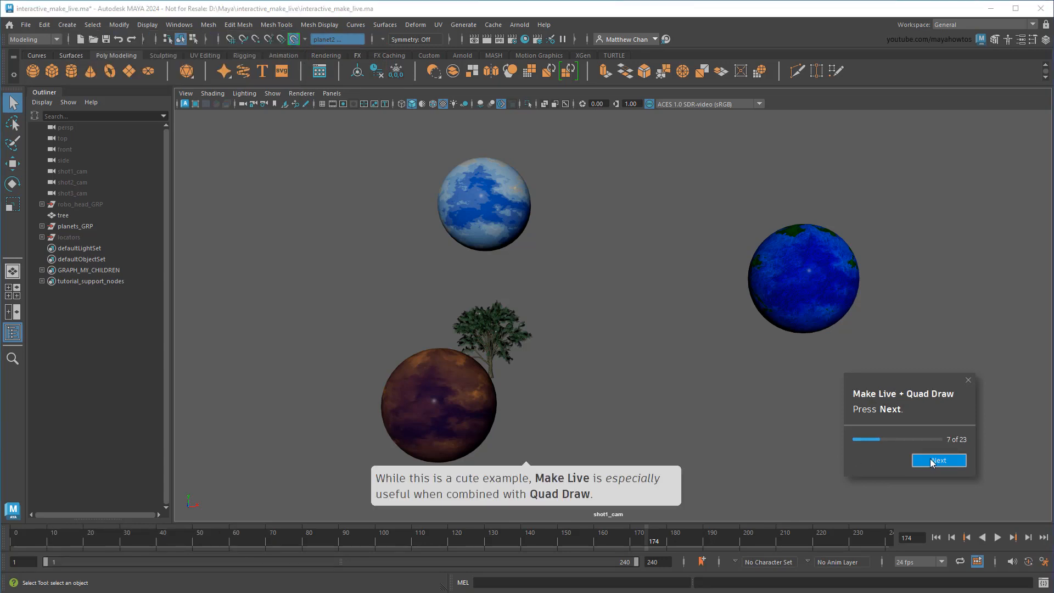
Step through the high-res/low-res explanations until the robot head's armor pieces are live
left_click(937, 461)
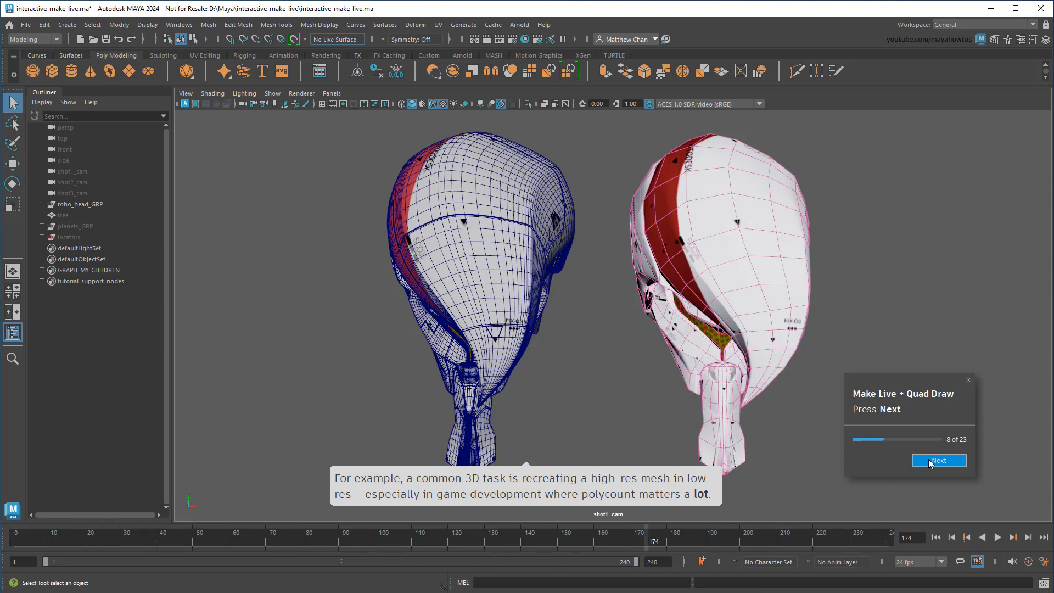
left_click(938, 461)
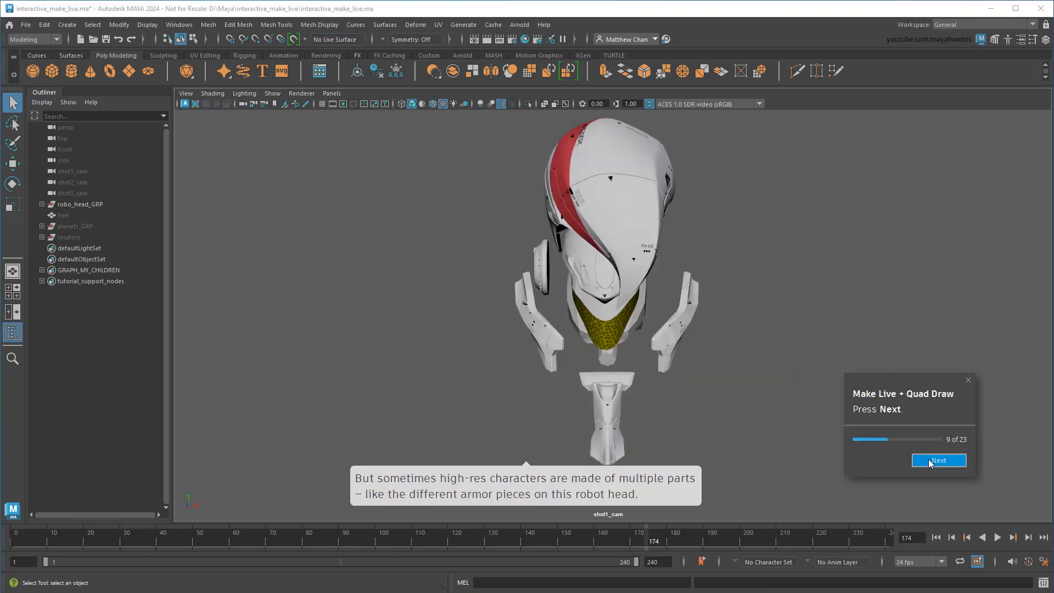
mouse_move(931, 468)
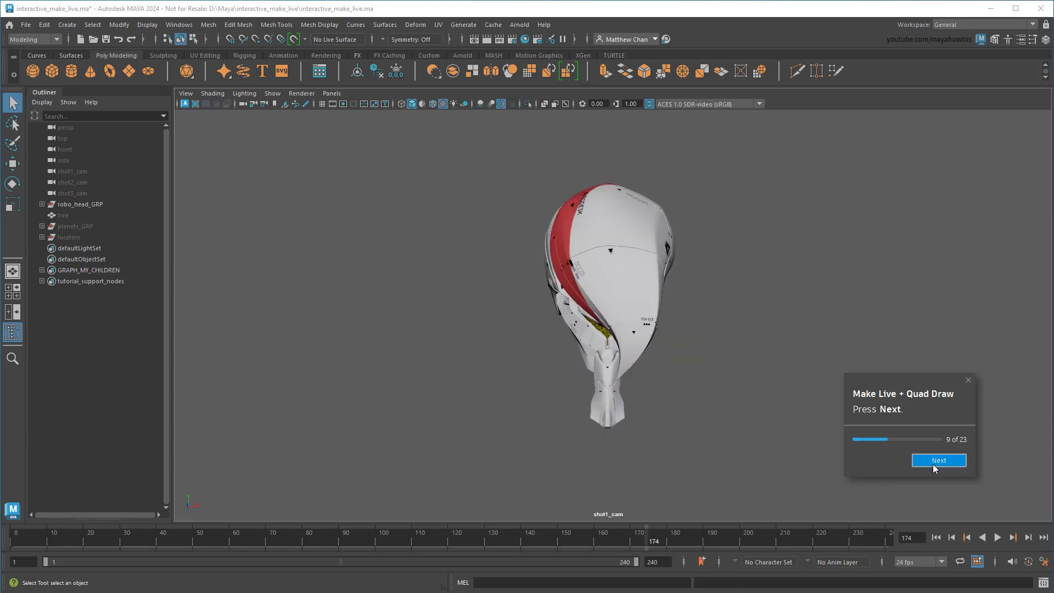
left_click(938, 460)
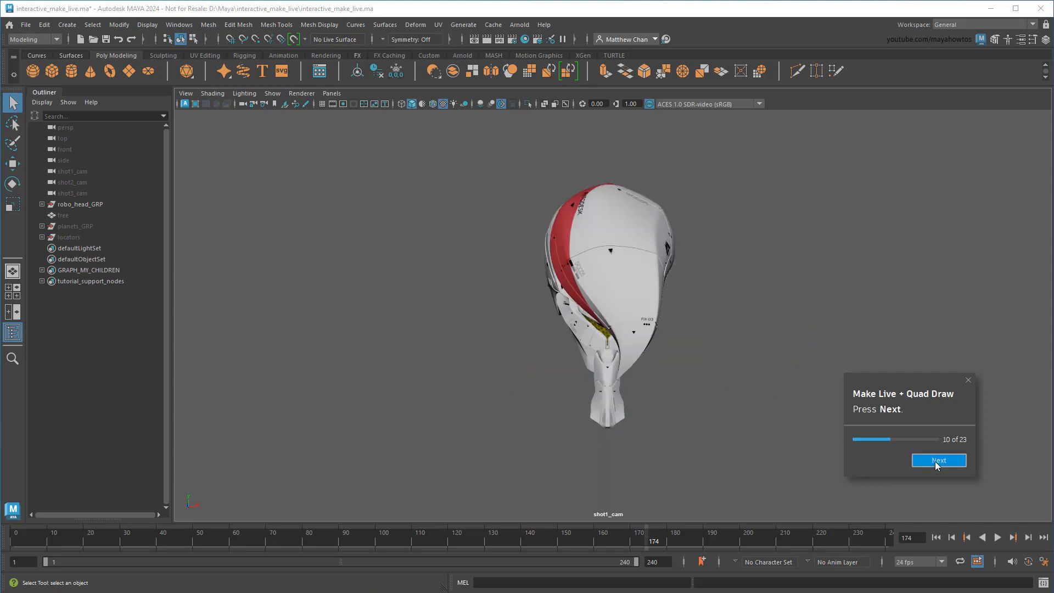
left_click(937, 460)
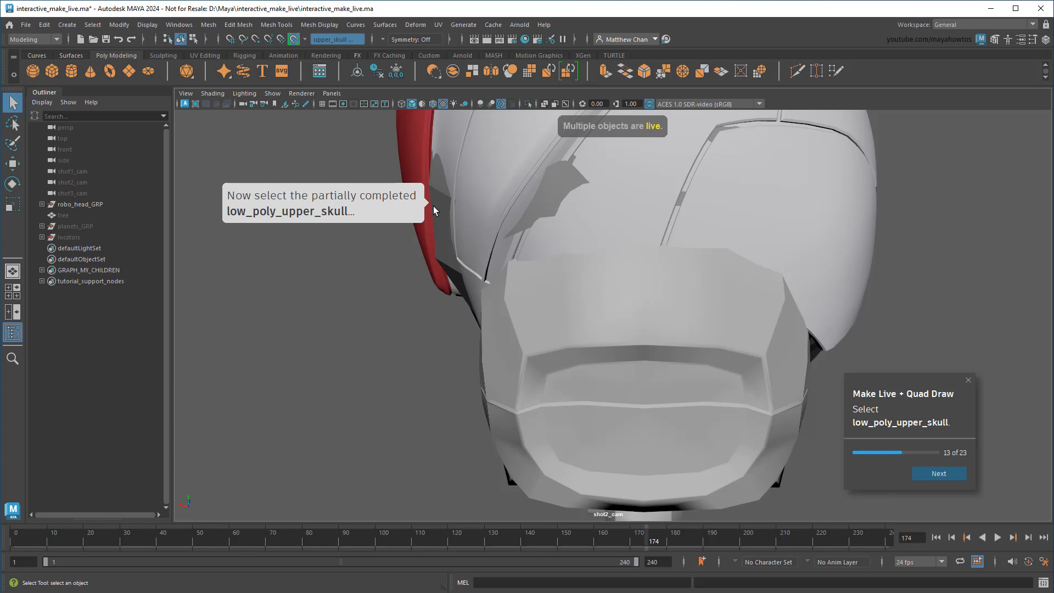
Select low_poly_upper_skull, activate the Quad Draw Tool, and advance to point placement
left_click(938, 473)
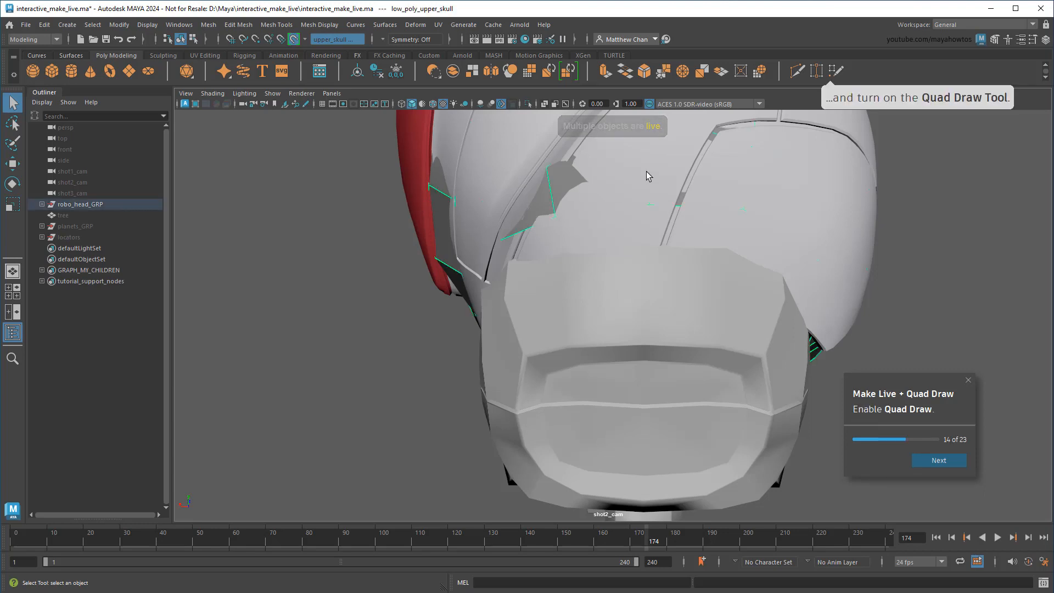
left_click(836, 71)
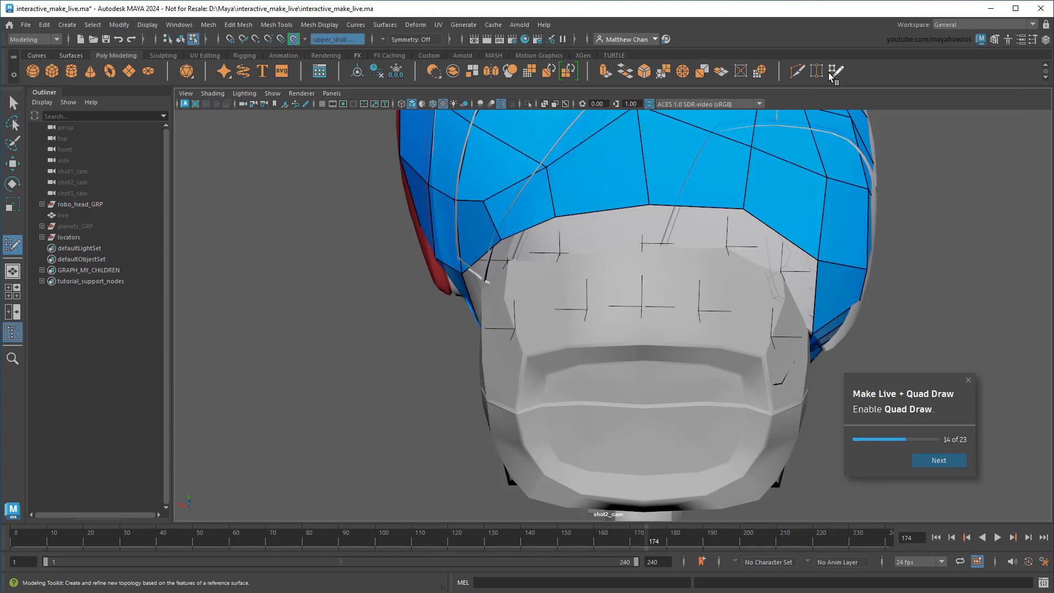
left_click(937, 460)
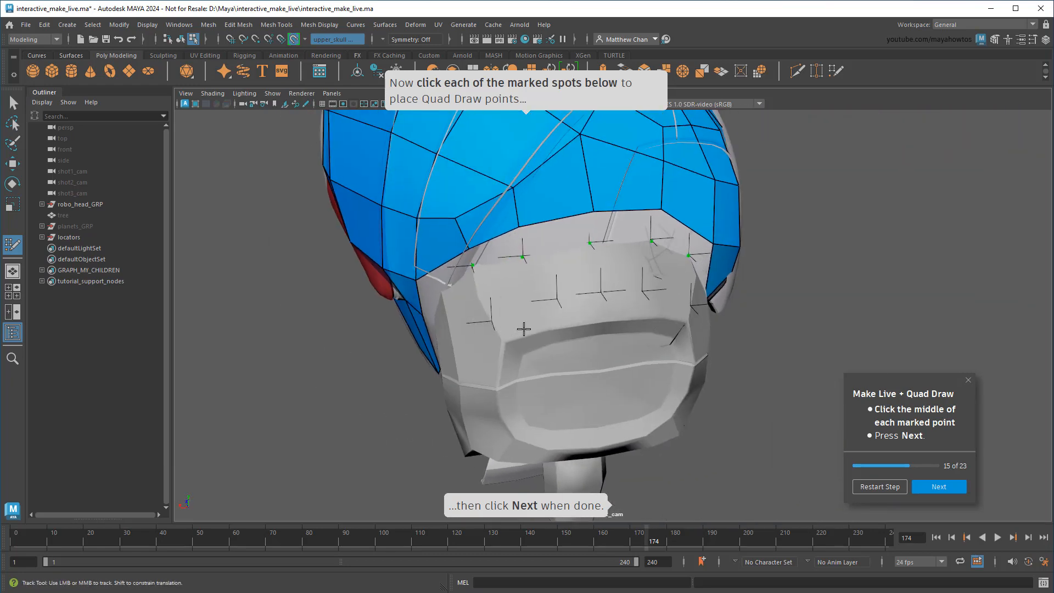
Place Quad Draw points on every marked spot, snapping across both live meshes
left_click(291, 38)
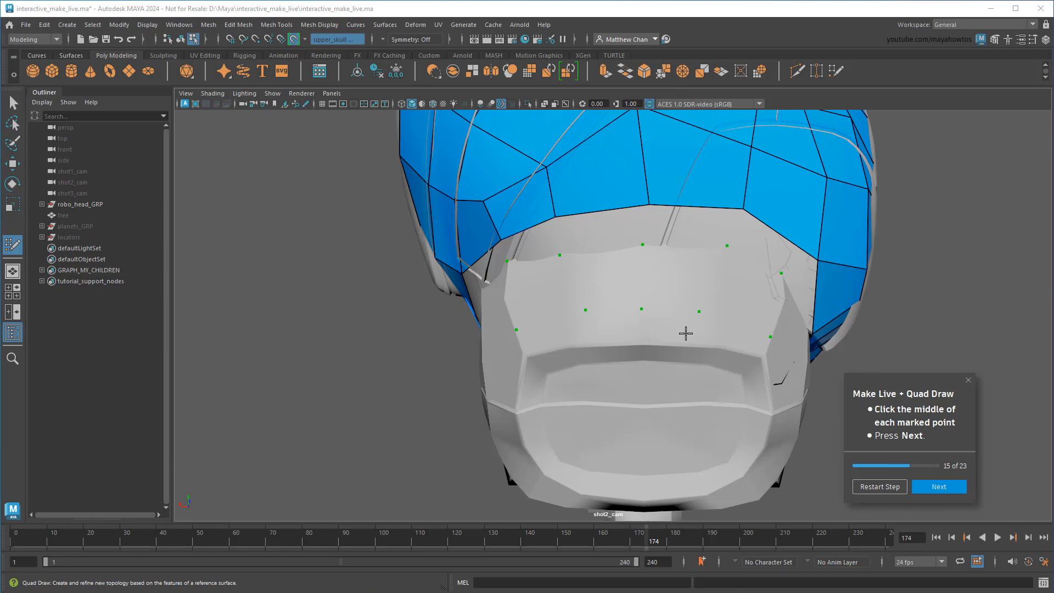
left_click(938, 486)
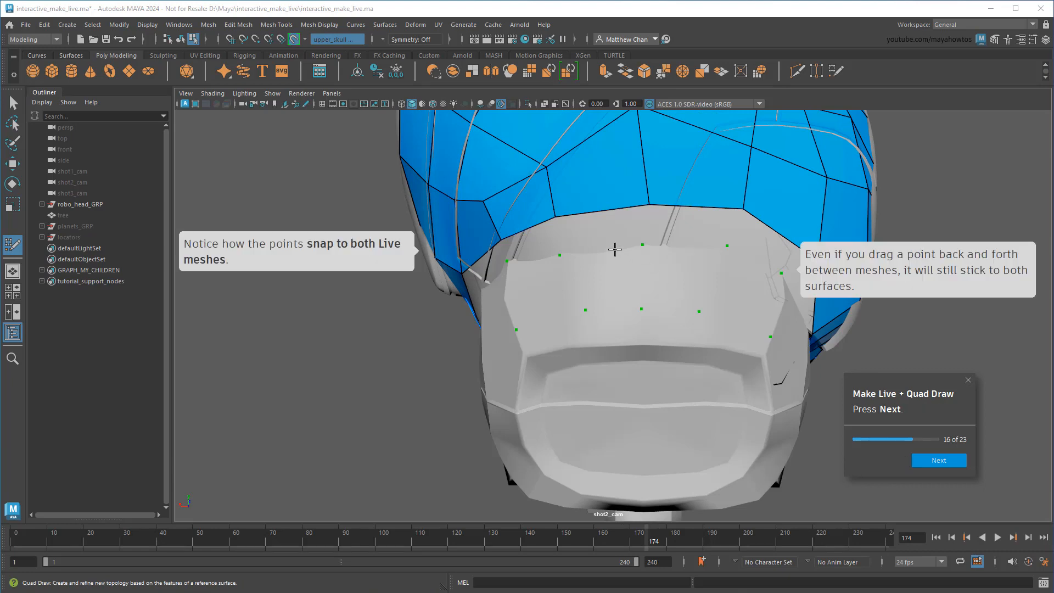
mouse_move(640, 245)
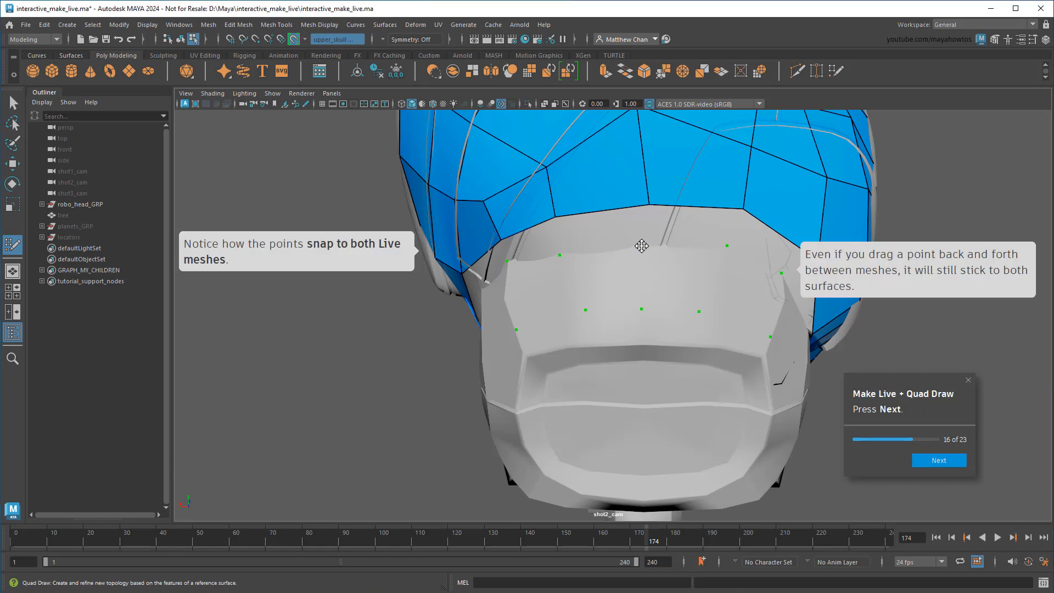
mouse_move(641, 227)
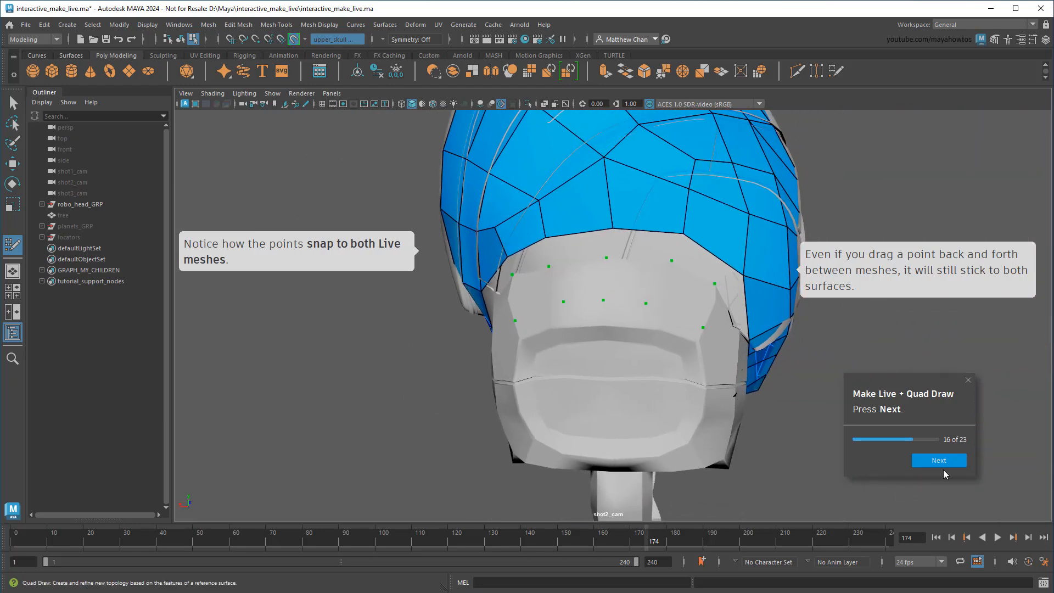
left_click(938, 460)
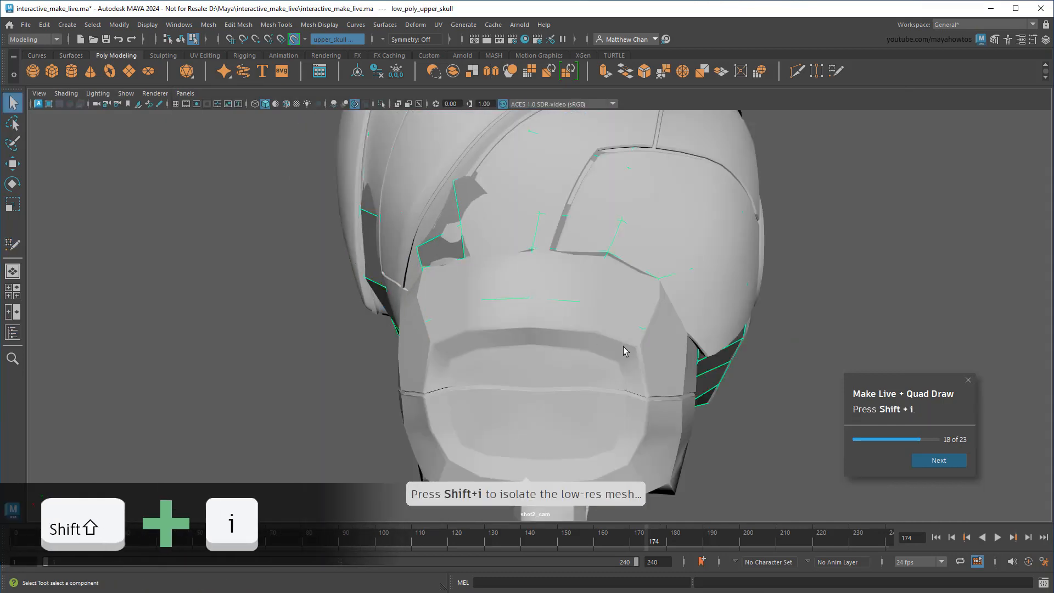
Isolate and inspect the low-res upper skull mesh, then advance to combining pieces
left_click(938, 460)
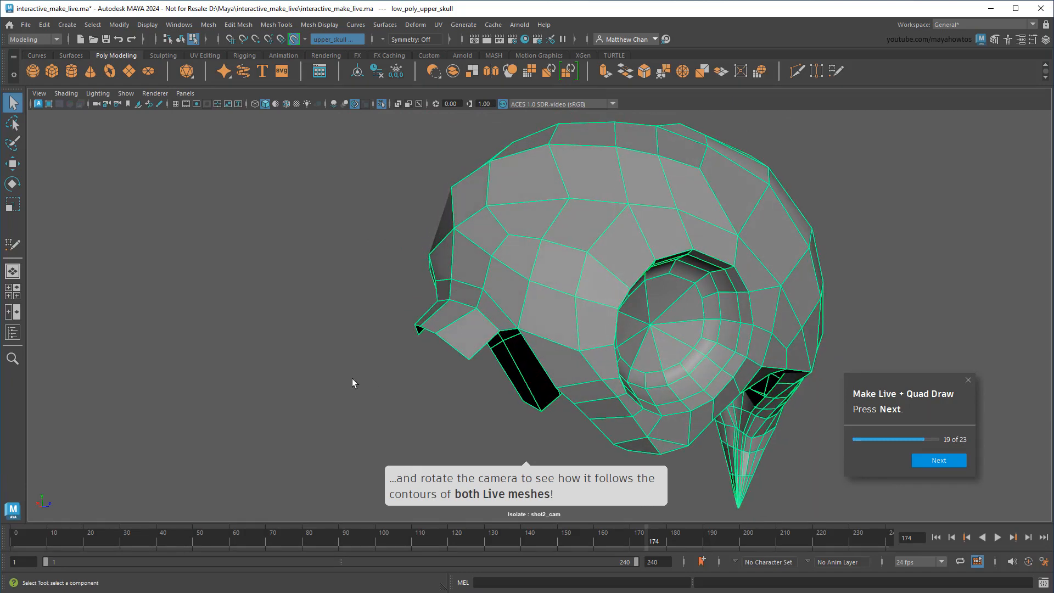
left_click(937, 460)
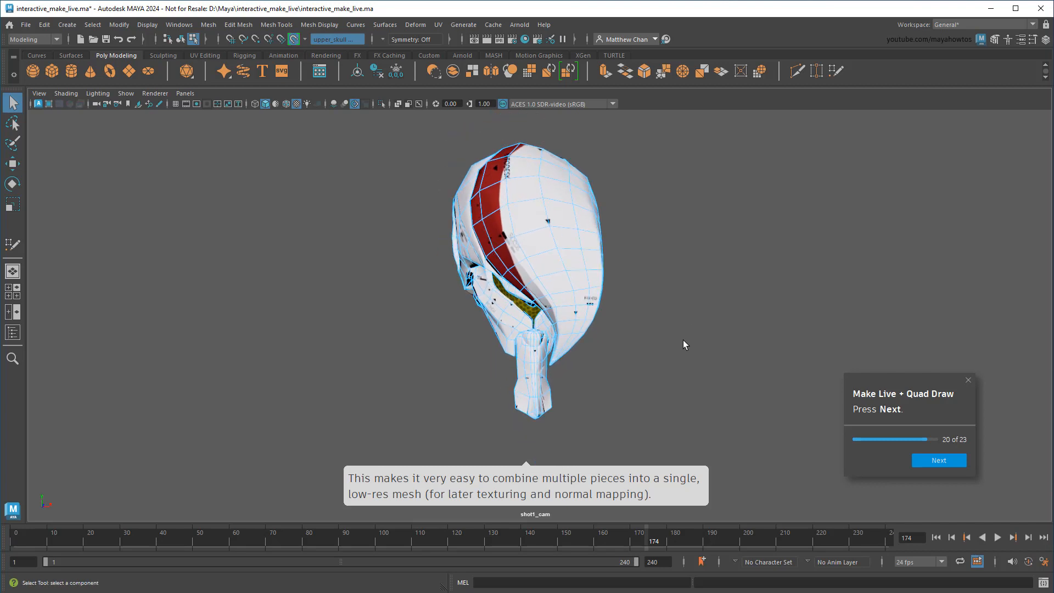
Reach the congratulations step and finish the Make Live + Quad Draw tutorial
left_click(937, 461)
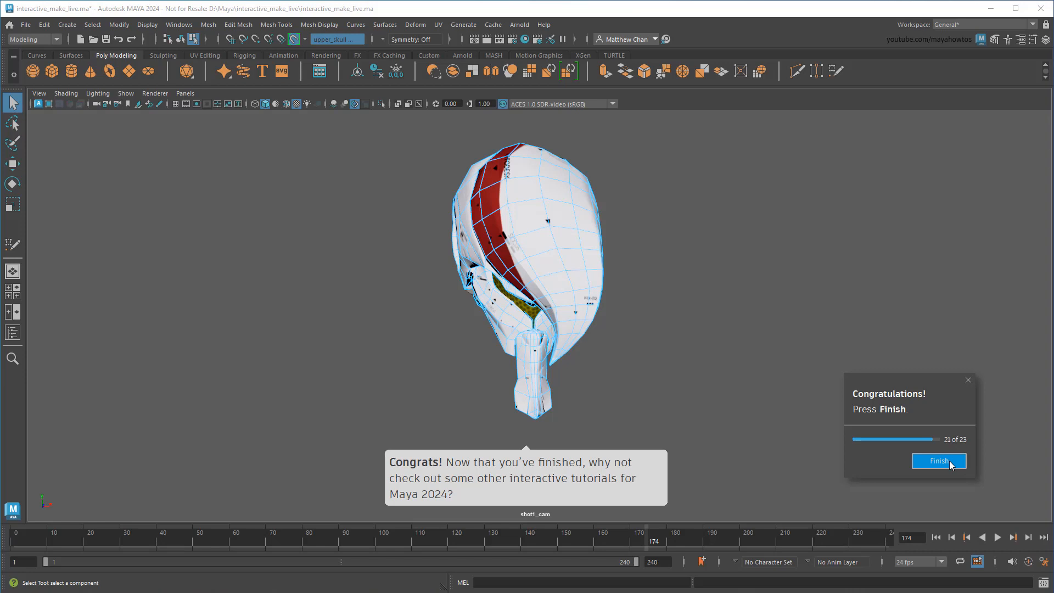
left_click(938, 461)
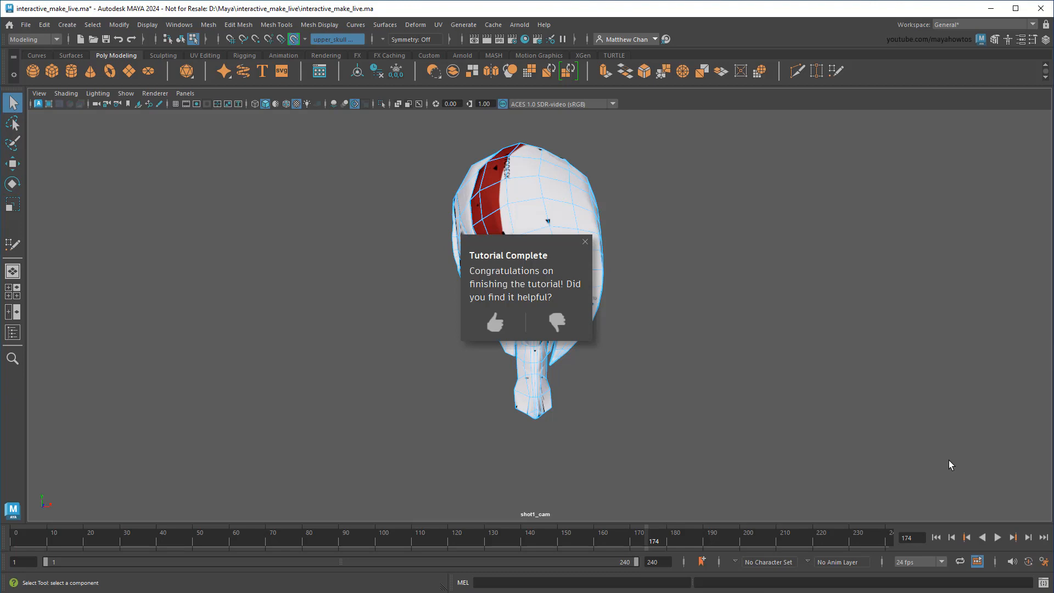
Rate the tutorial helpful and open the Multi-skin Cluster ogre head scene
left_click(495, 322)
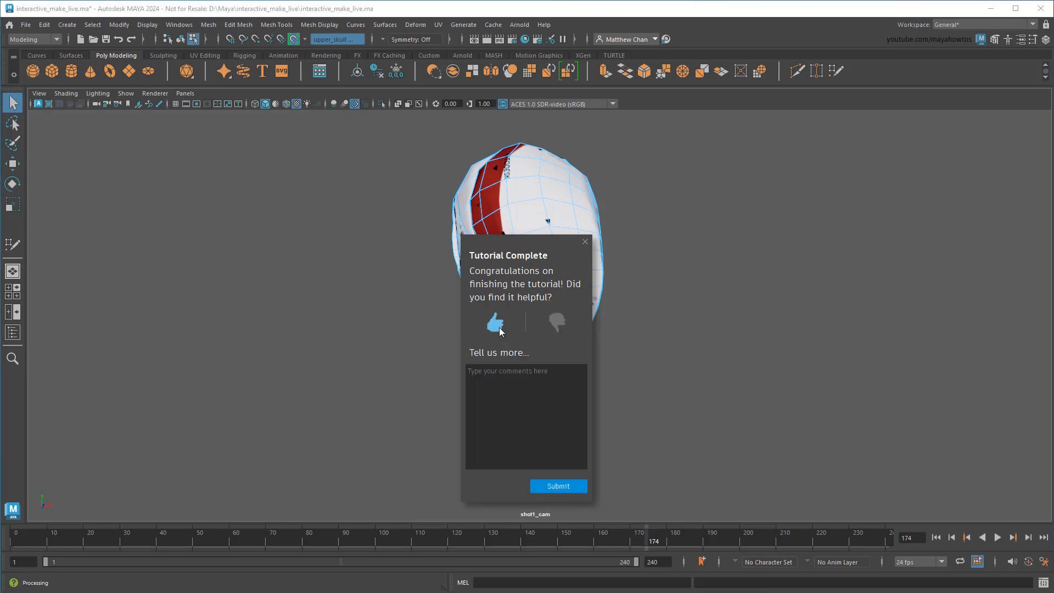
mouse_move(645, 365)
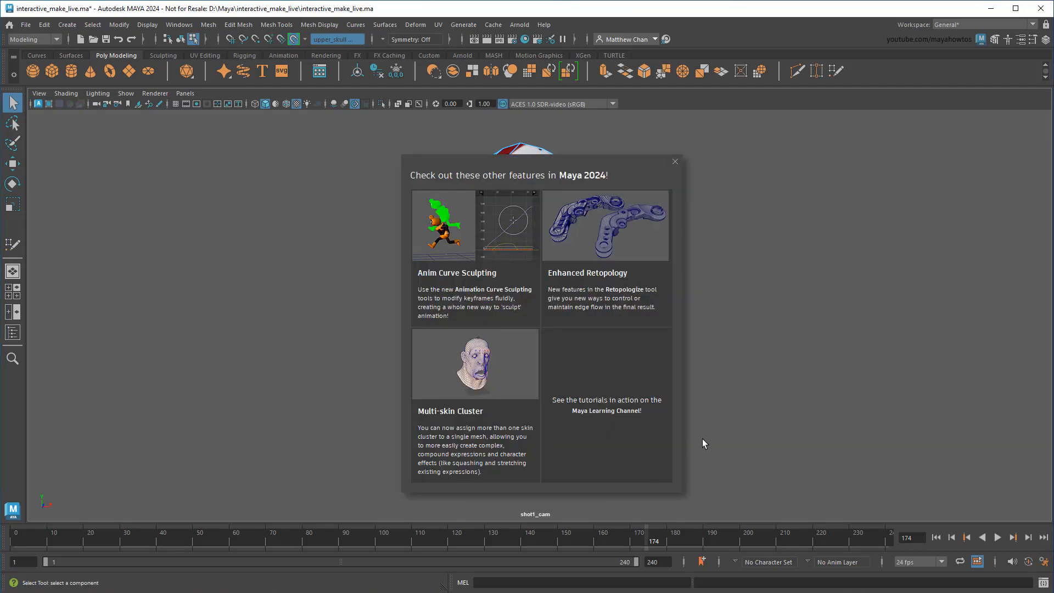
mouse_move(742, 428)
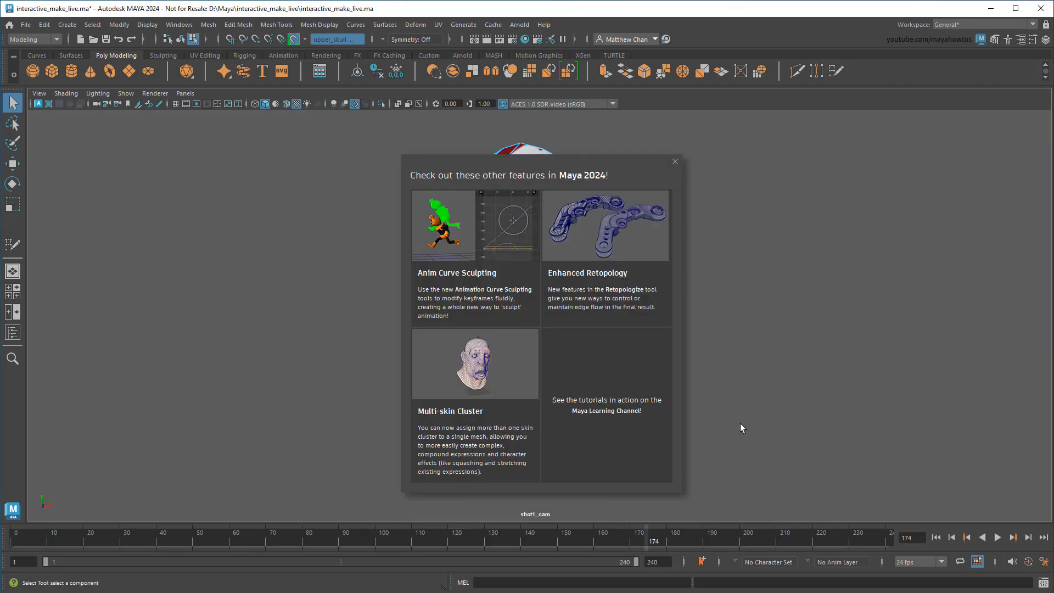
left_click(675, 161)
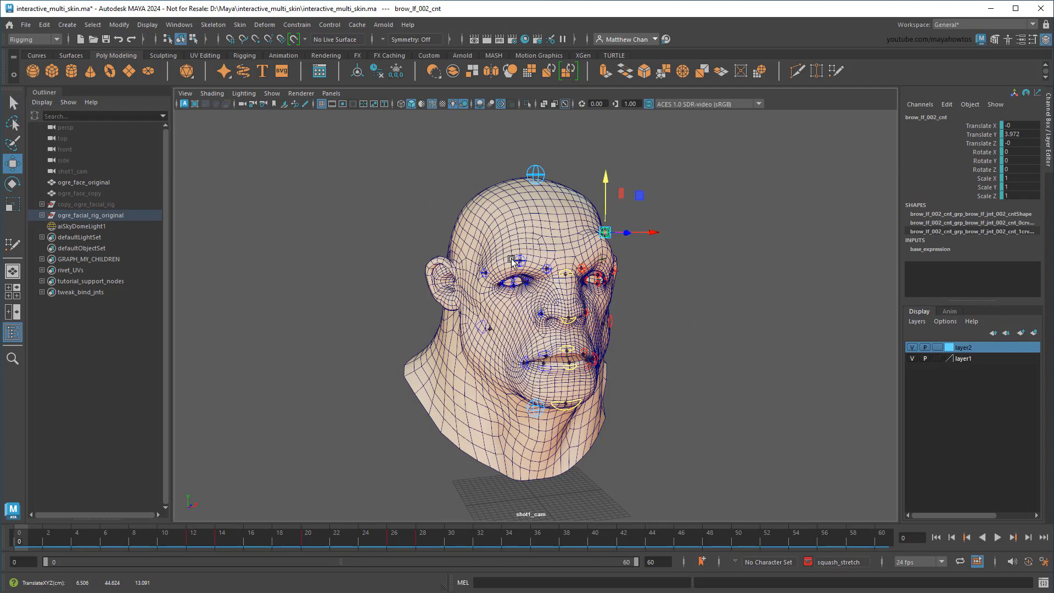
left_click(554, 366)
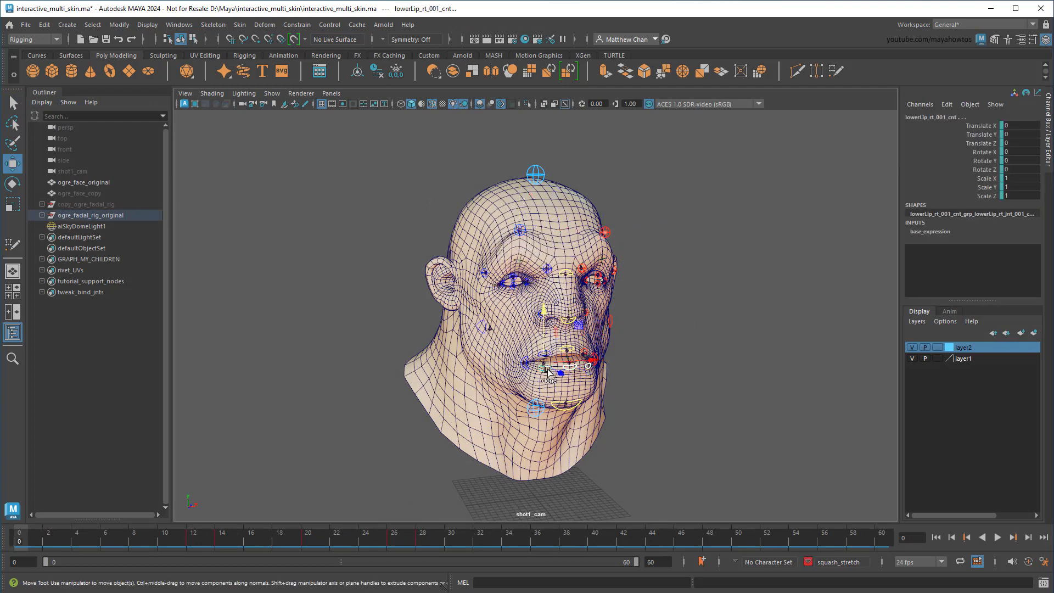